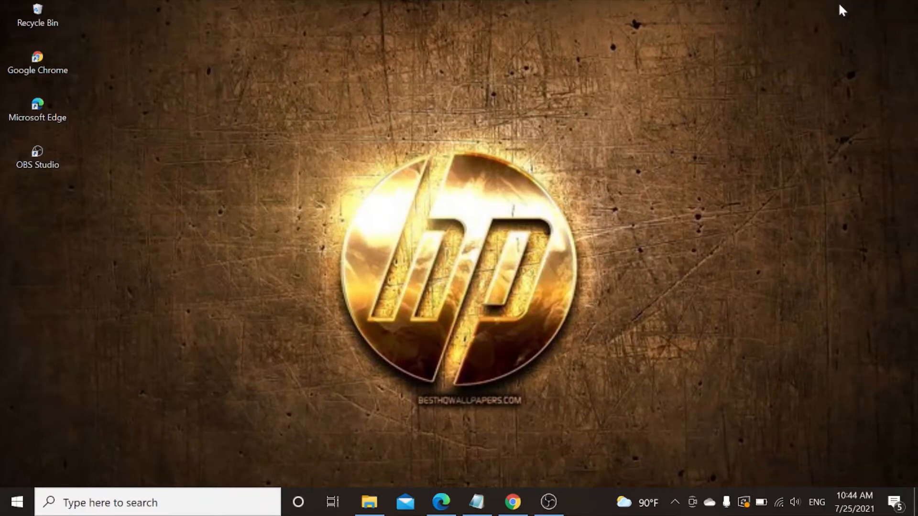
{"action": "mouse_move", "coordinate": [841, 47]}
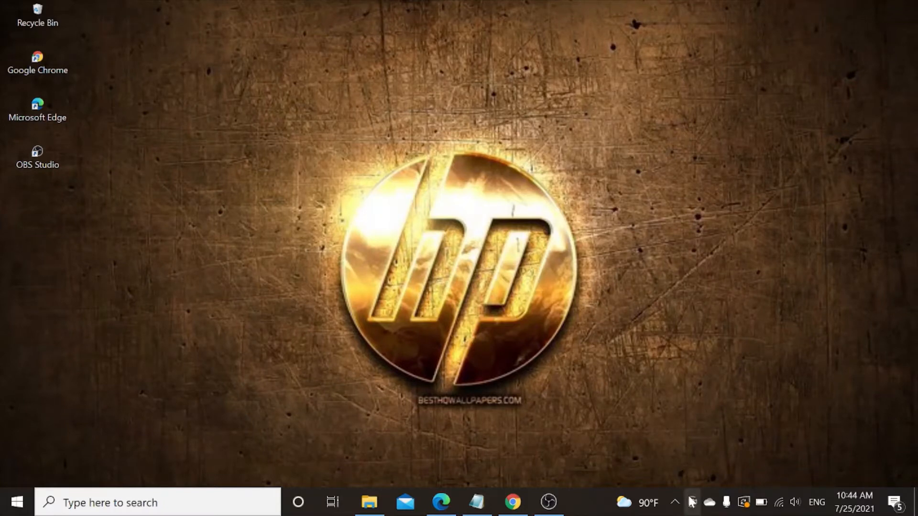
{"action": "mouse_move", "coordinate": [675, 502]}
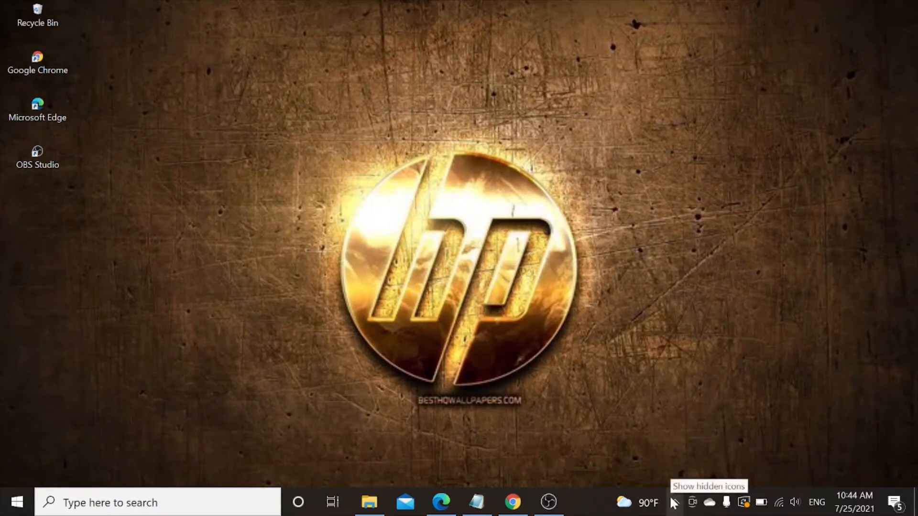
{"action": "mouse_move", "coordinate": [675, 503]}
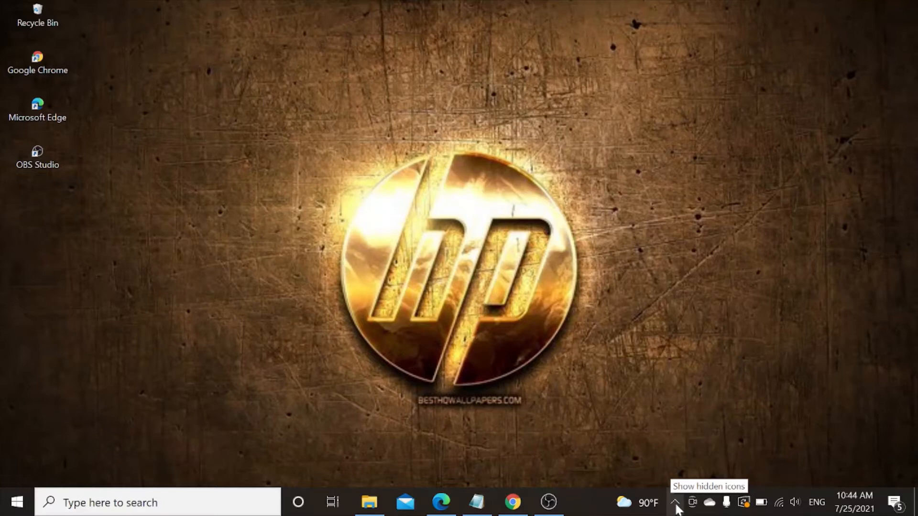
Expand the system tray overflow to reveal the hidden background app icons.
{"action": "left_click", "coordinate": [676, 502]}
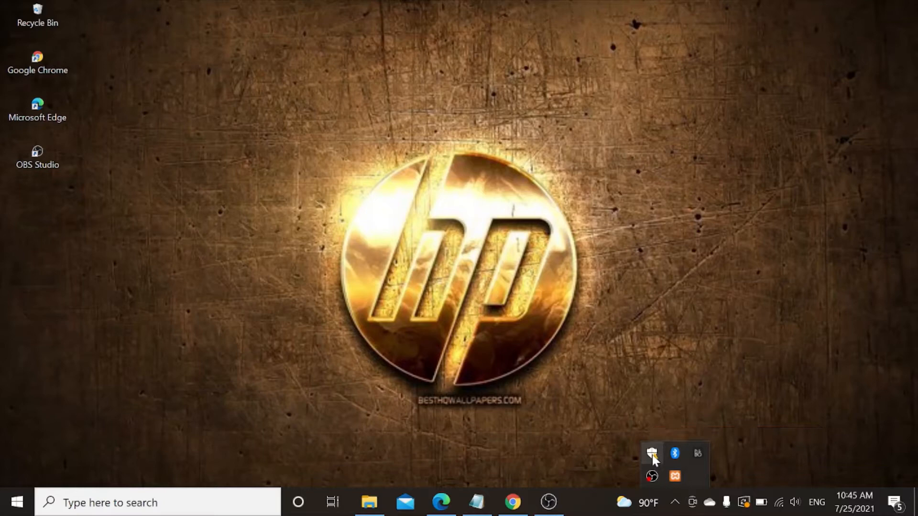
Launch Windows Security from the tray and go to Virus & threat protection.
{"action": "left_click", "coordinate": [651, 454]}
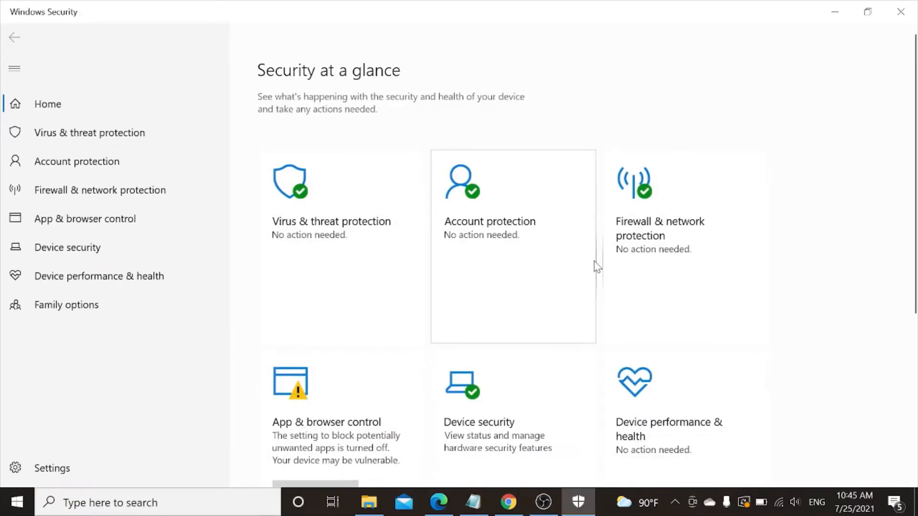
{"action": "mouse_move", "coordinate": [386, 197]}
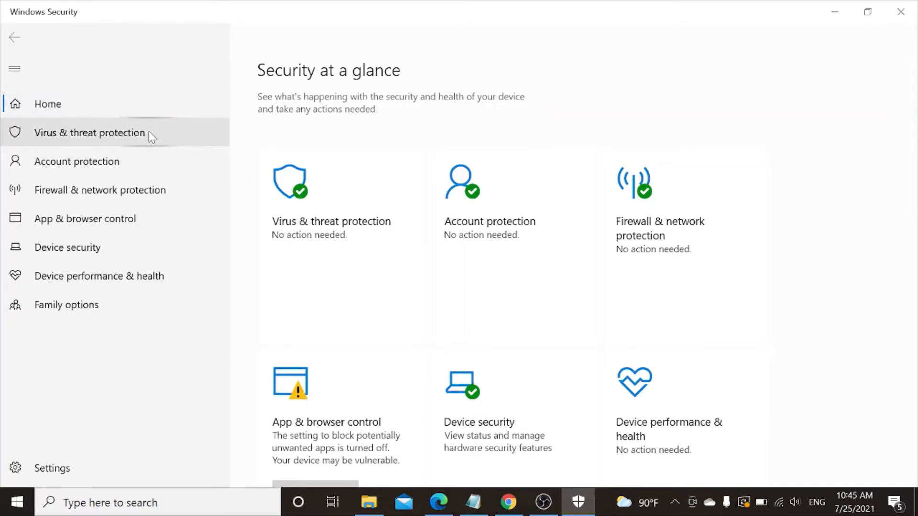
{"action": "left_click", "coordinate": [89, 133]}
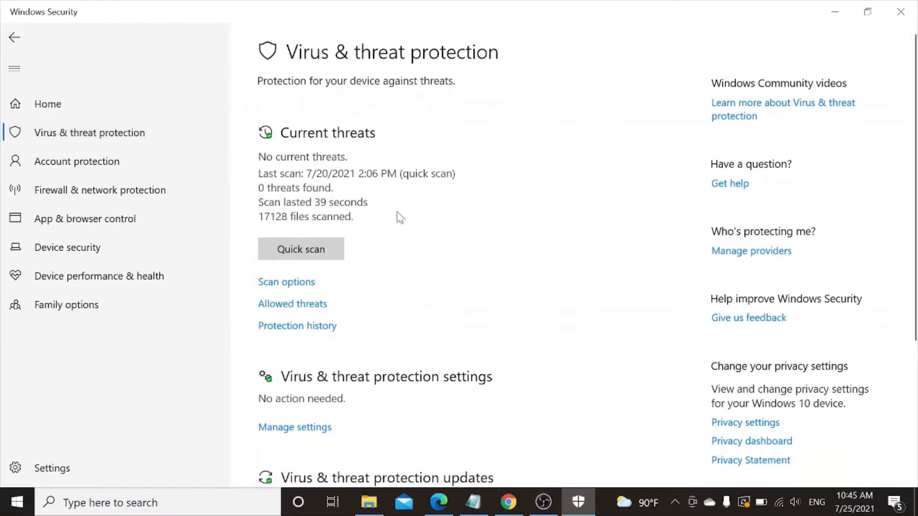
{"action": "mouse_move", "coordinate": [330, 116]}
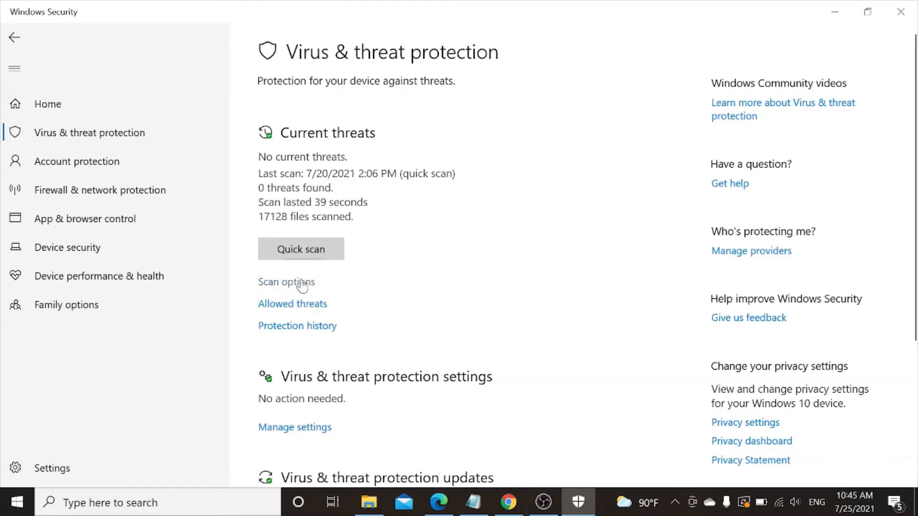
Open Scan options, select Full scan, then switch back to Quick scan.
{"action": "left_click", "coordinate": [287, 282]}
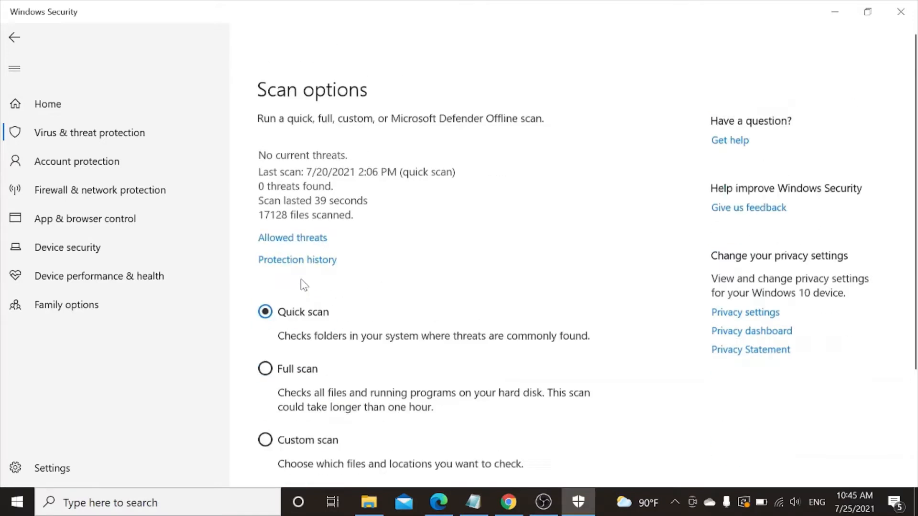
{"action": "scroll", "scroll_direction": "down", "scroll_amount": 3}
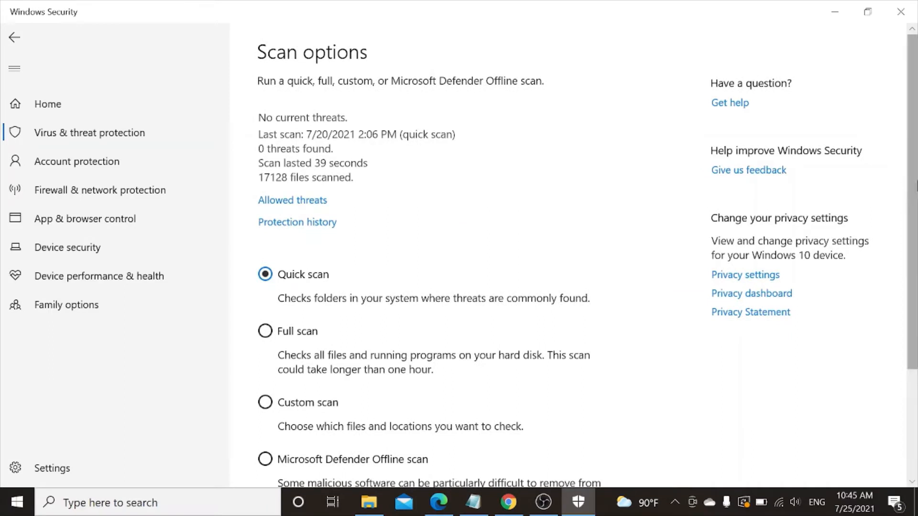
{"action": "scroll", "scroll_direction": "down", "scroll_amount": 3}
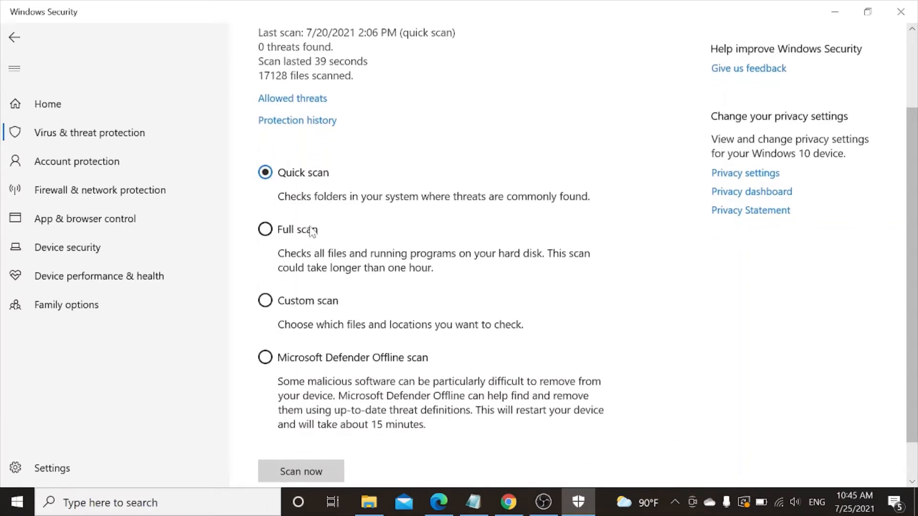
{"action": "mouse_move", "coordinate": [316, 345]}
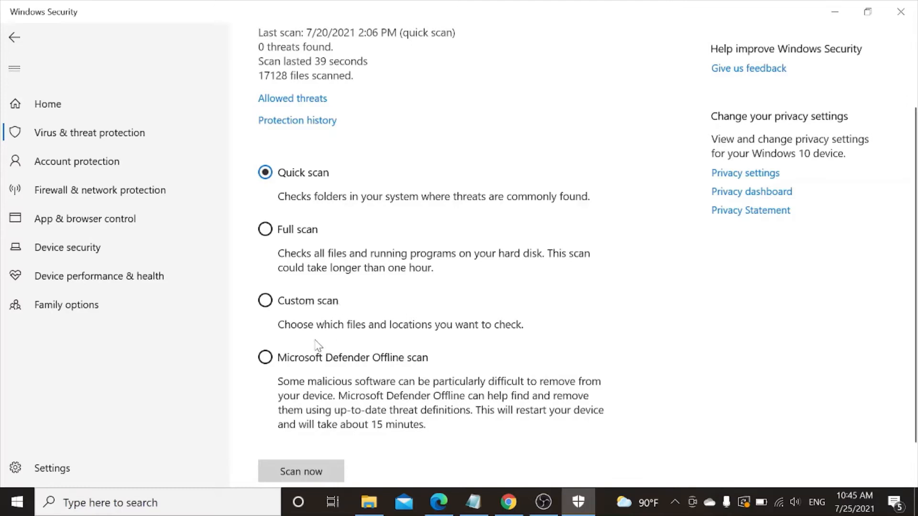
{"action": "mouse_move", "coordinate": [407, 370]}
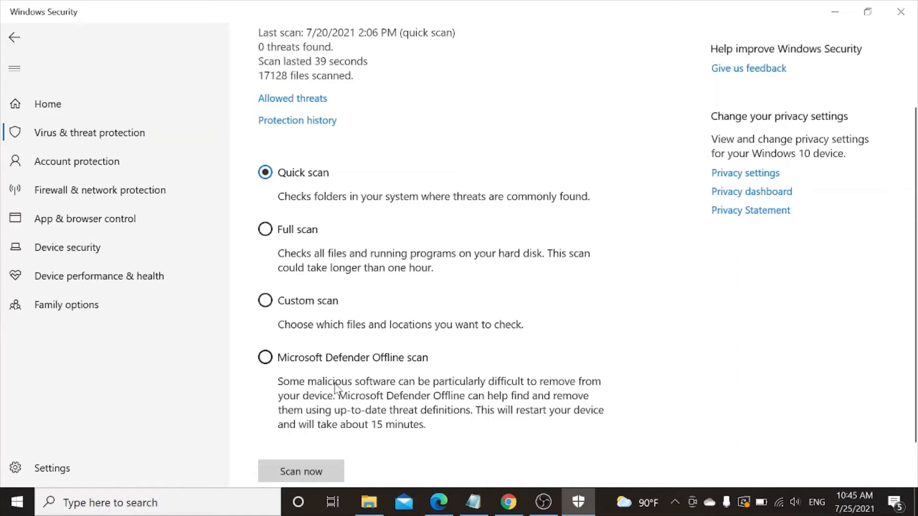
{"action": "mouse_move", "coordinate": [367, 374]}
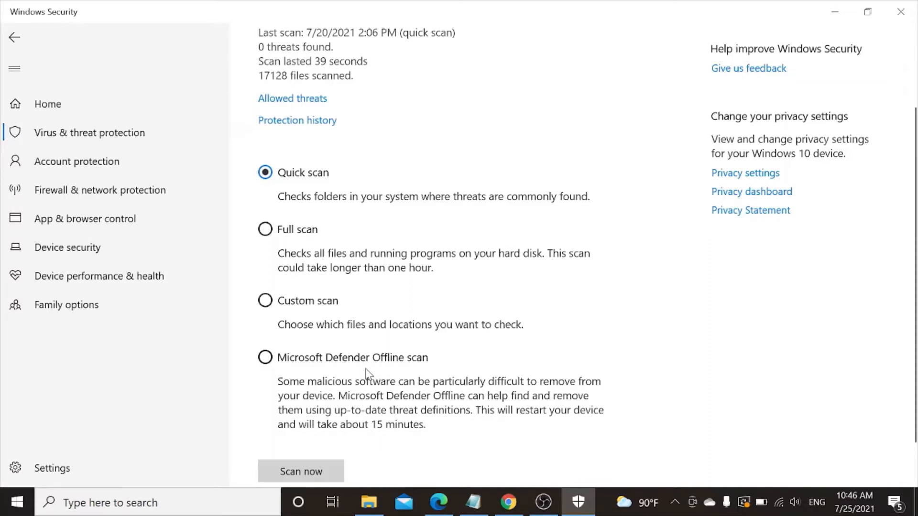
{"action": "mouse_move", "coordinate": [362, 363]}
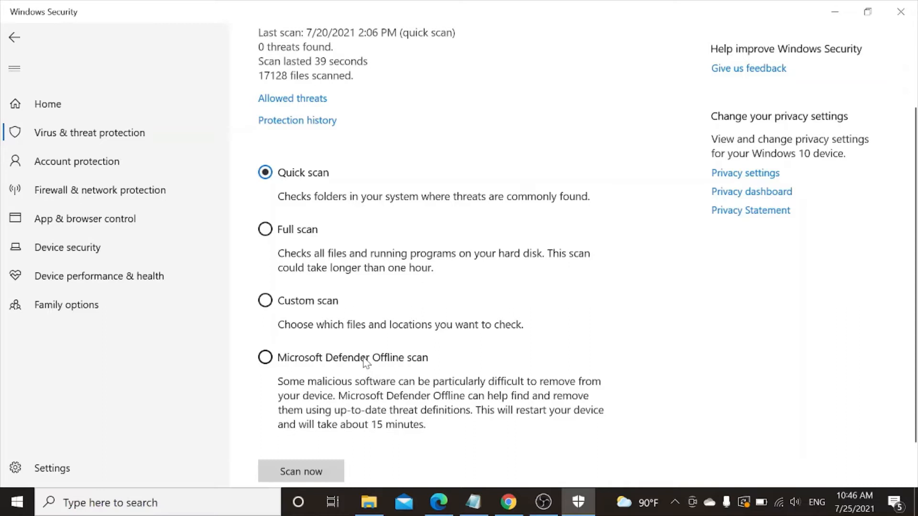
{"action": "left_click", "coordinate": [265, 229]}
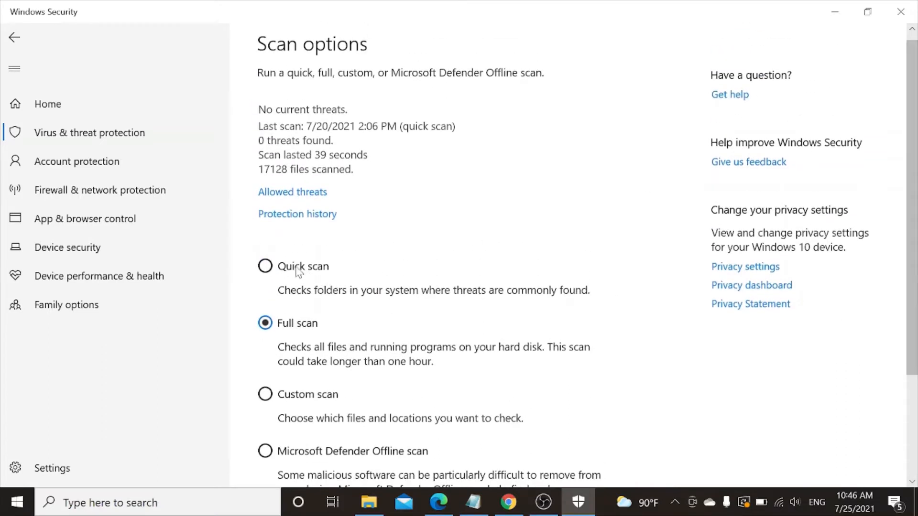
{"action": "left_click", "coordinate": [264, 265]}
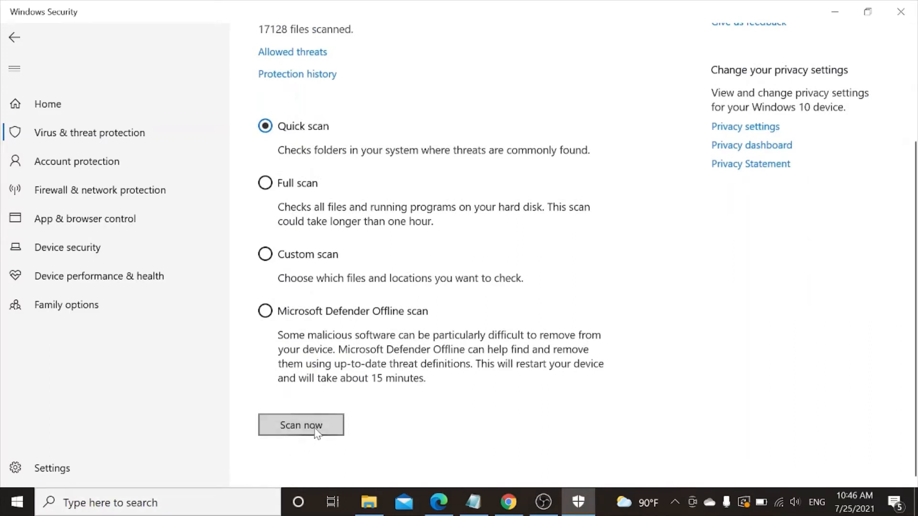
Run a quick scan with Scan now, then close Windows Security.
{"action": "left_click", "coordinate": [301, 425]}
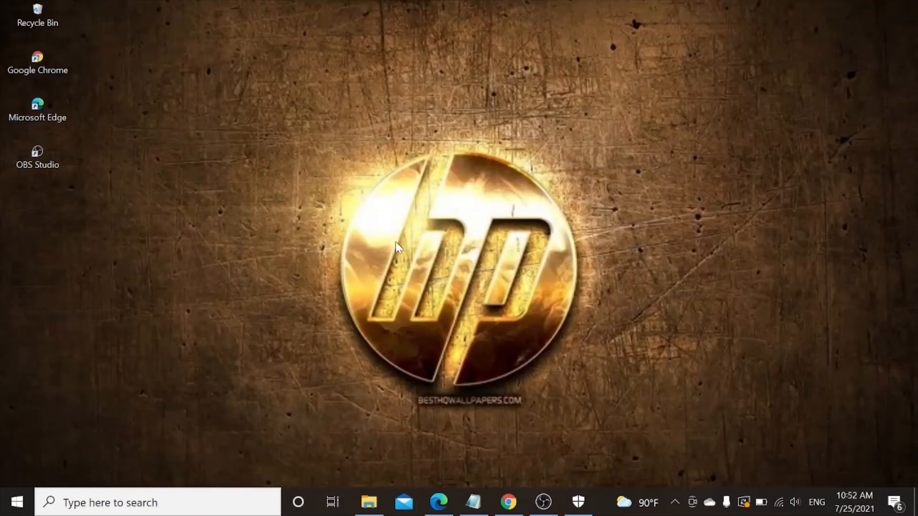
{"action": "mouse_move", "coordinate": [120, 503]}
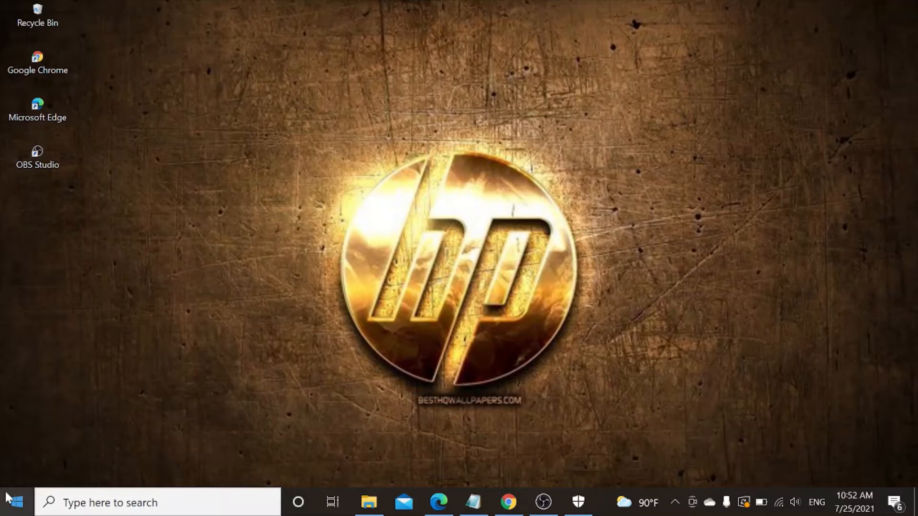
Search Start for 'run' and enter cleanmgr in the Run dialog.
{"action": "left_click", "coordinate": [157, 502]}
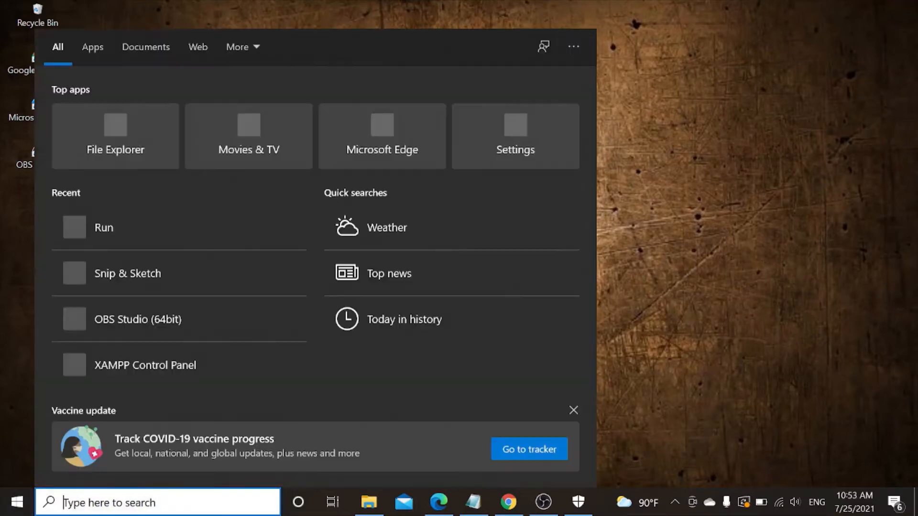
{"action": "type", "text": "run"}
{"action": "type", "text": "cleanmgr"}
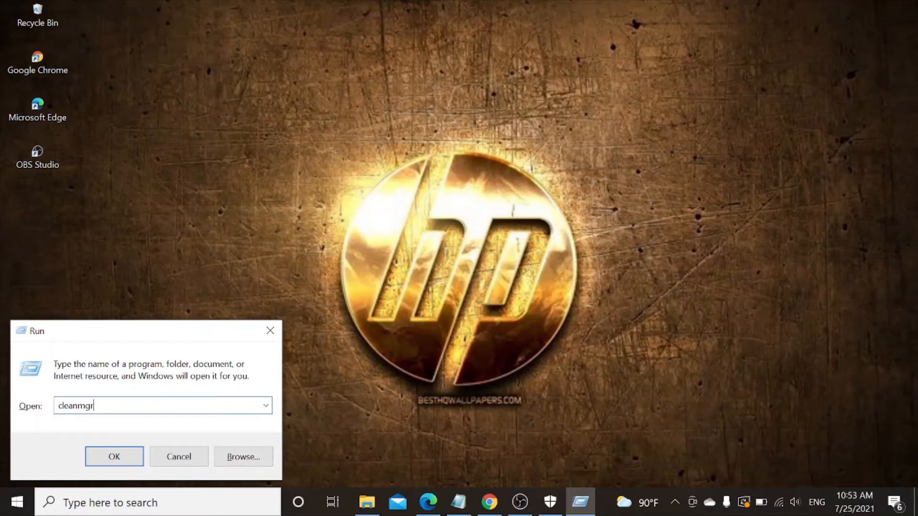
{"action": "mouse_move", "coordinate": [202, 428]}
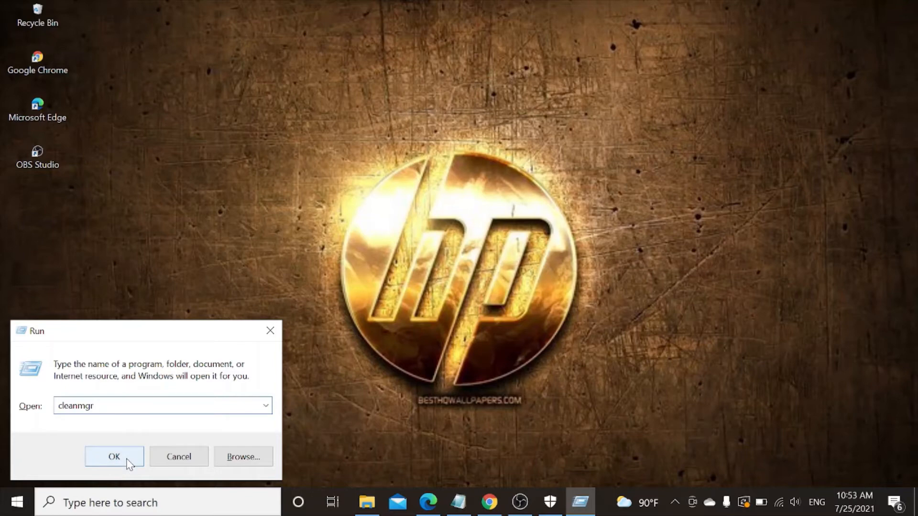
Launch Disk Cleanup for C: and tick every category, including DirectX Shader Cache.
{"action": "left_click", "coordinate": [113, 456]}
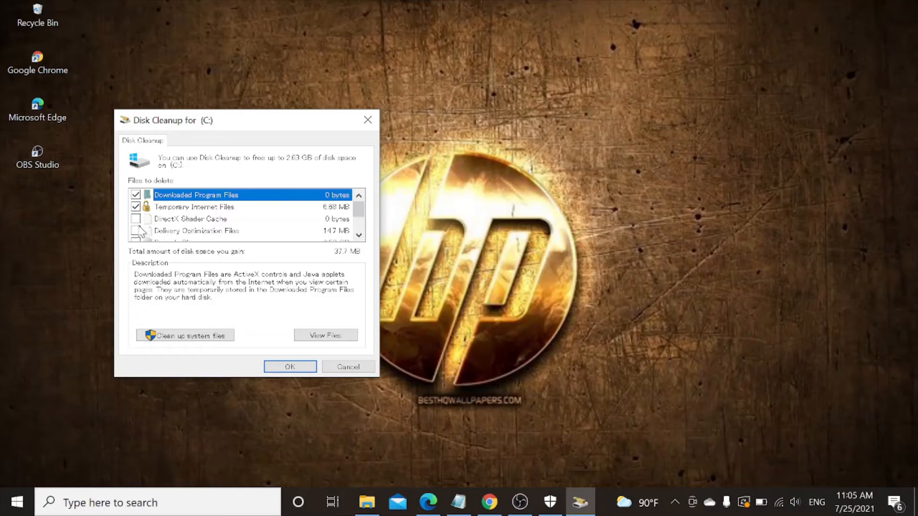
{"action": "left_click", "coordinate": [136, 218]}
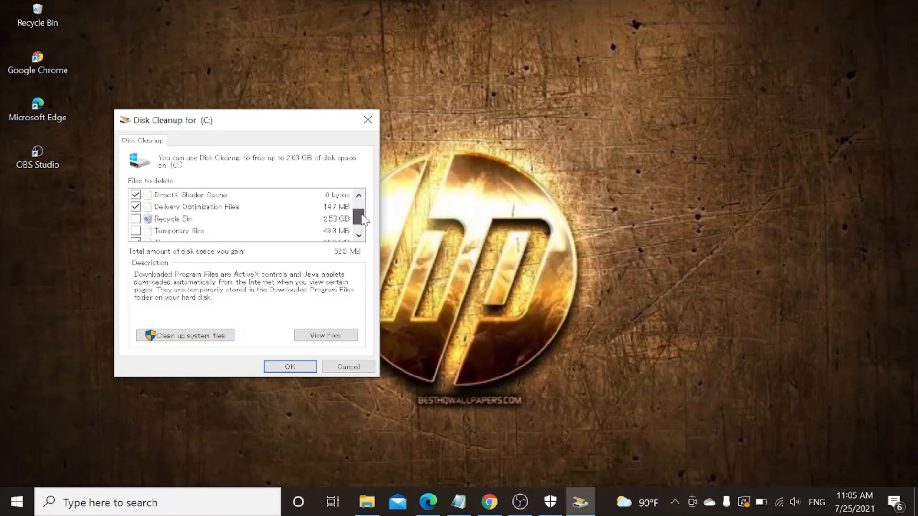
{"action": "left_click", "coordinate": [136, 219]}
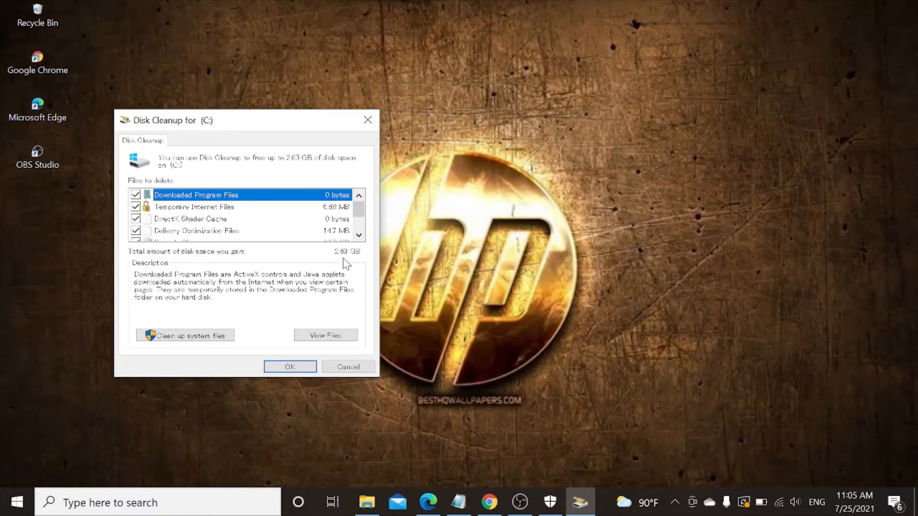
{"action": "mouse_move", "coordinate": [349, 258]}
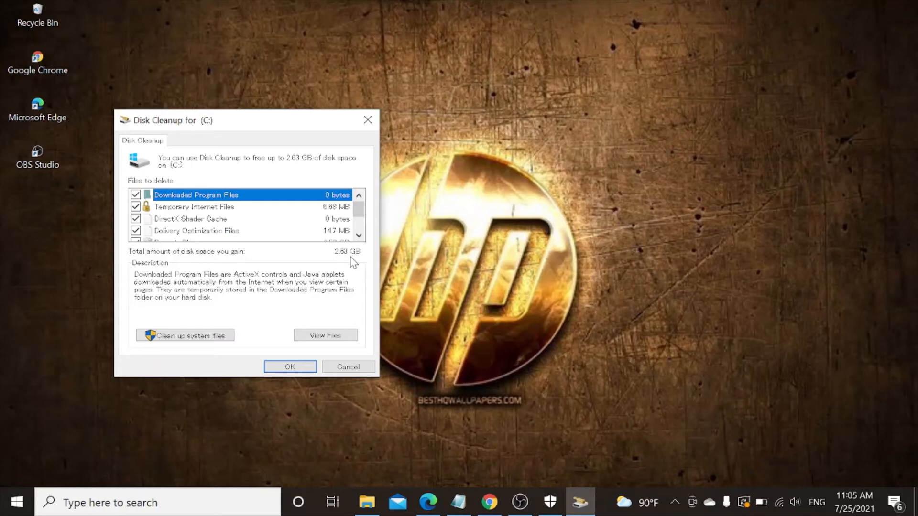
{"action": "mouse_move", "coordinate": [339, 265]}
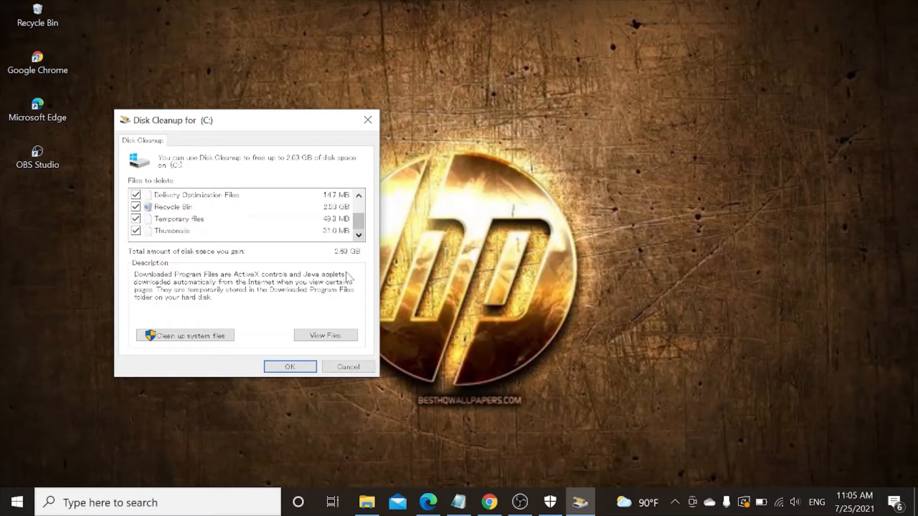
{"action": "mouse_move", "coordinate": [250, 309]}
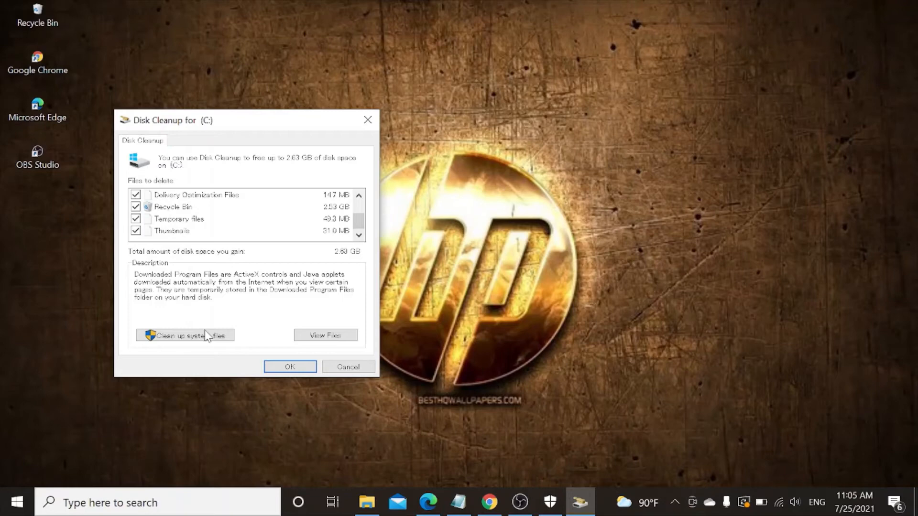
Rescan including system files, then permanently delete all checked files.
{"action": "left_click", "coordinate": [184, 335]}
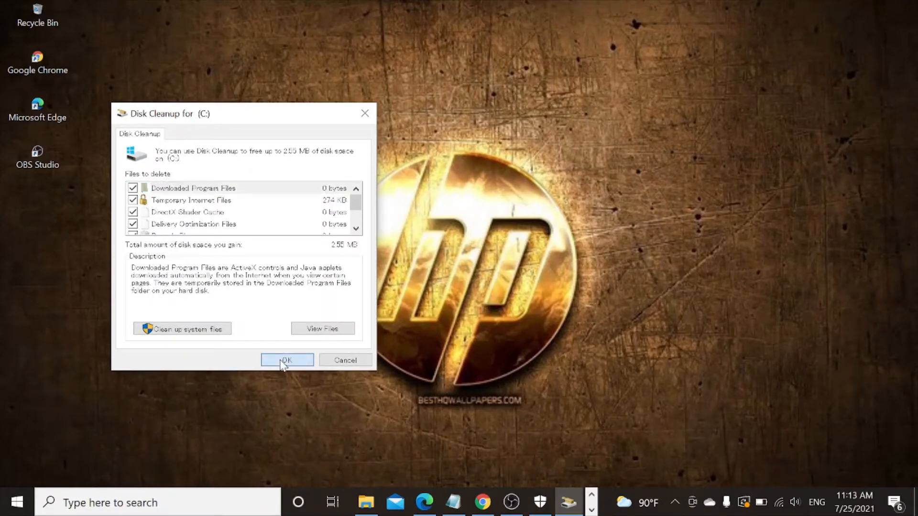
{"action": "left_click", "coordinate": [287, 360]}
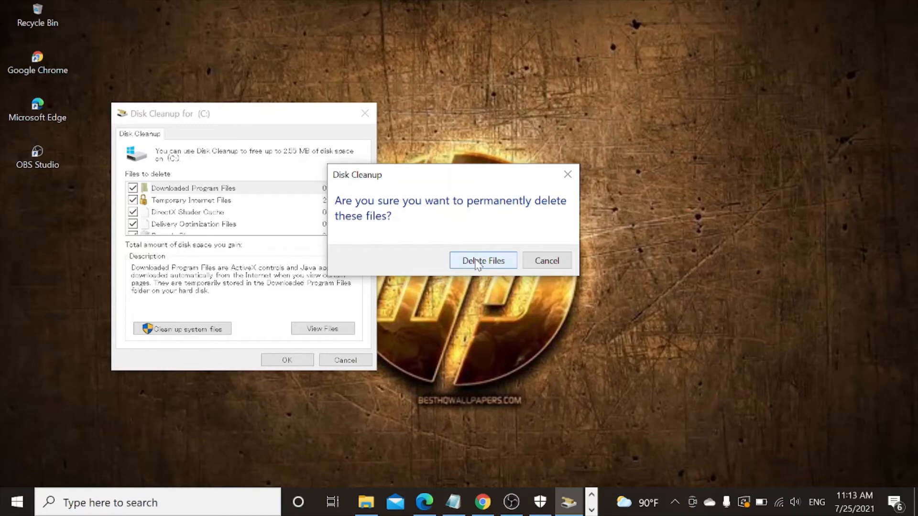
{"action": "left_click", "coordinate": [483, 260]}
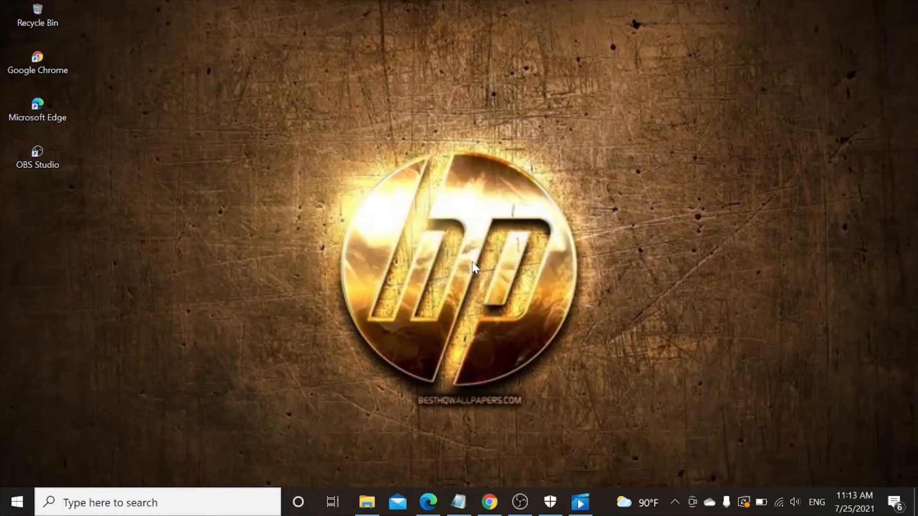
{"action": "mouse_move", "coordinate": [495, 272]}
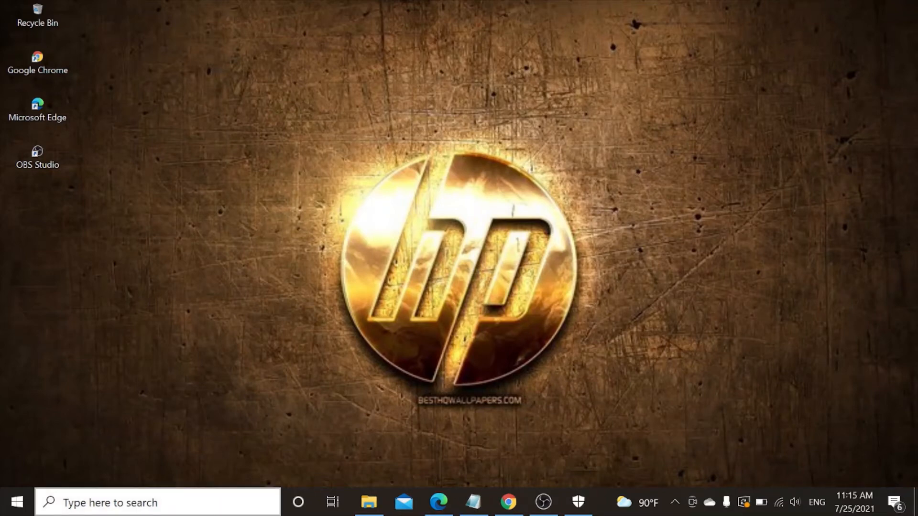
Enter 'temp' in the Run dialog and open the Windows Temp folder.
{"action": "type", "text": "cleanmgr"}
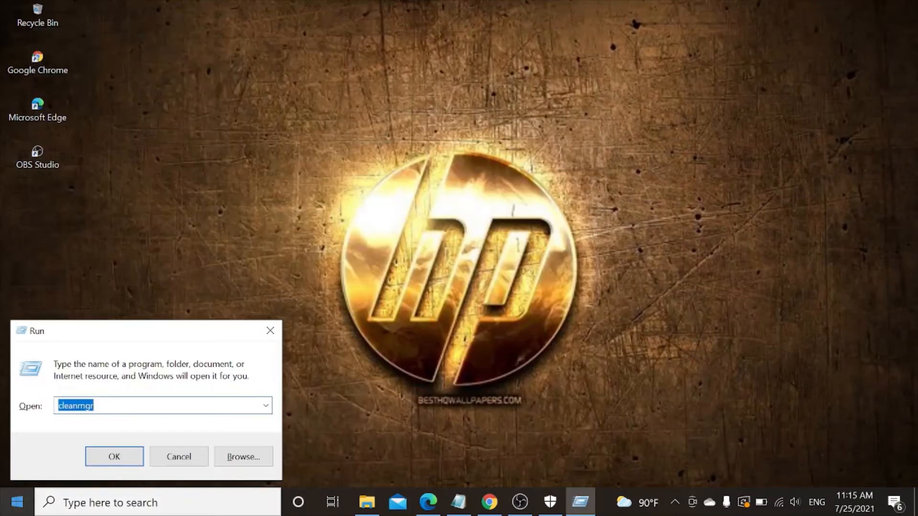
{"action": "mouse_move", "coordinate": [106, 399]}
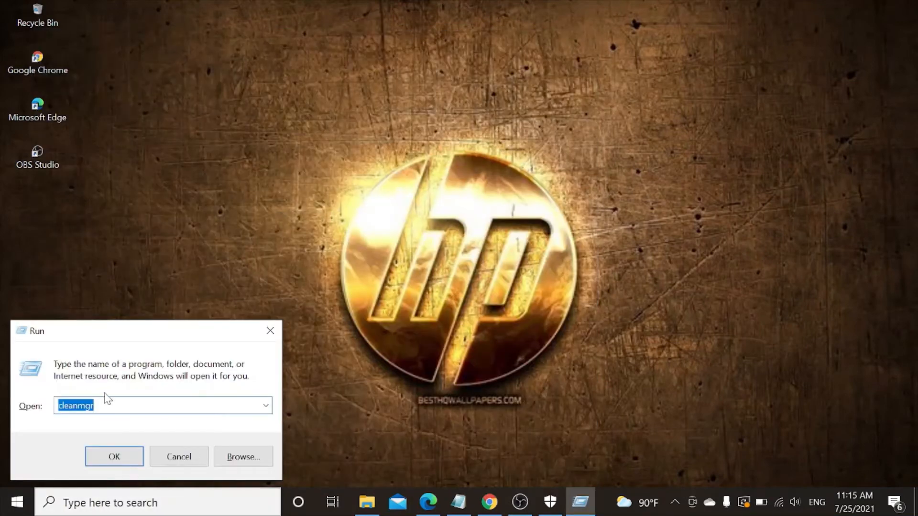
{"action": "type", "text": "t"}
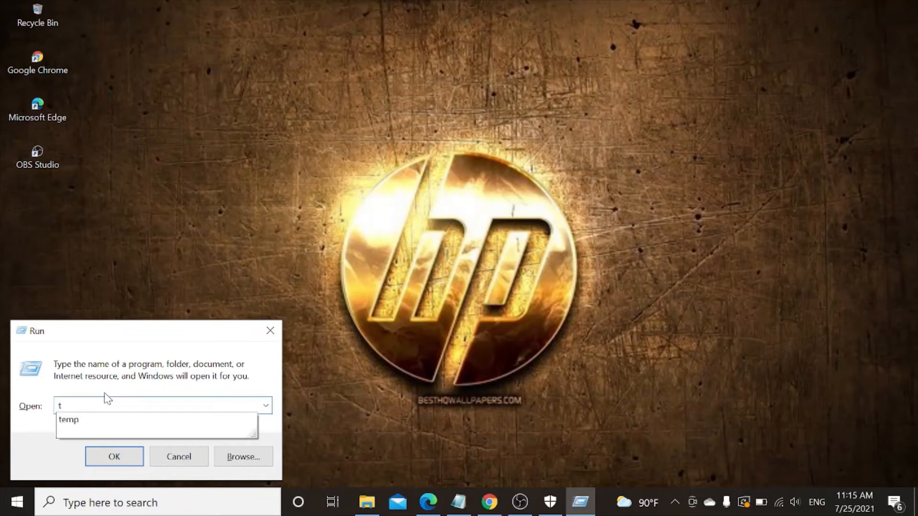
{"action": "type", "text": "e"}
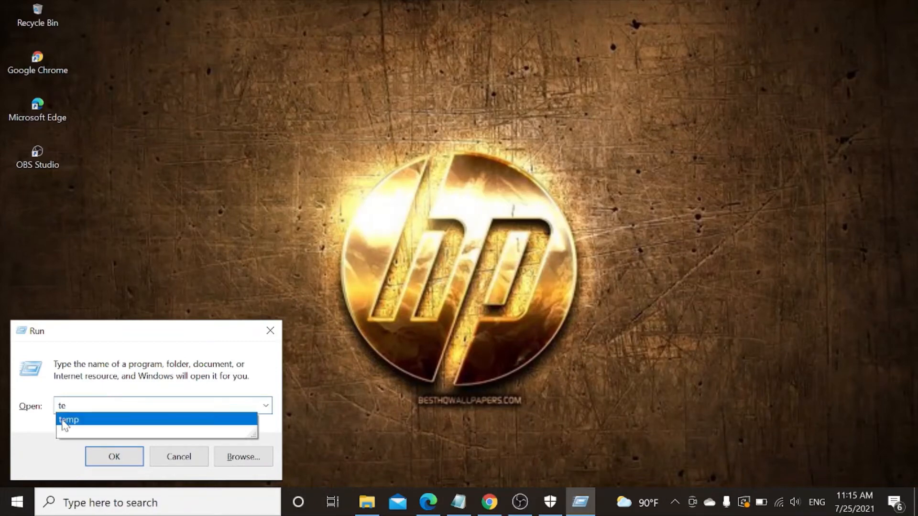
{"action": "left_click", "coordinate": [68, 419]}
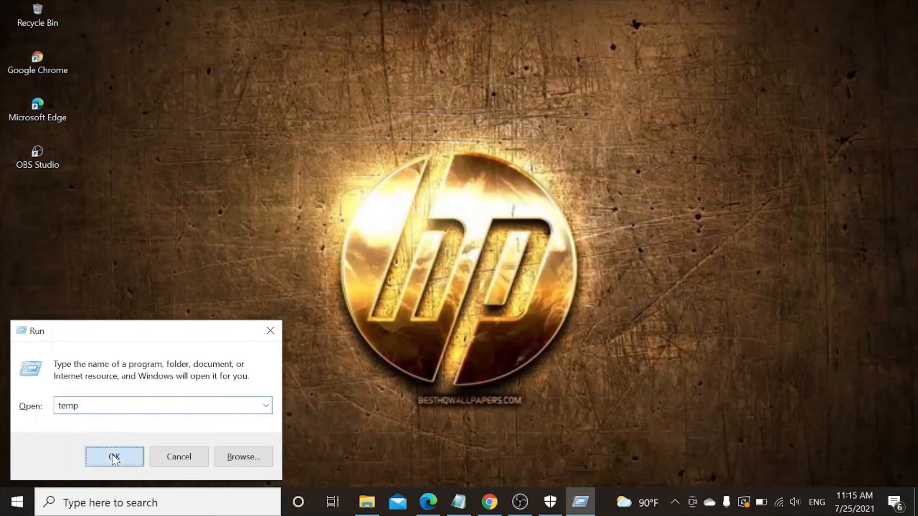
{"action": "left_click", "coordinate": [114, 457]}
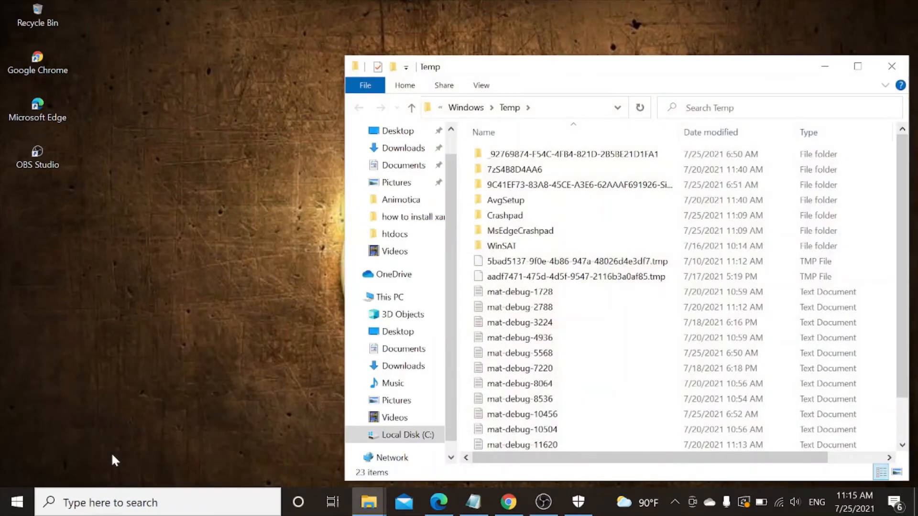
Select and delete all 23 Temp items with admin permission, then close the folder.
{"action": "left_click", "coordinate": [576, 276]}
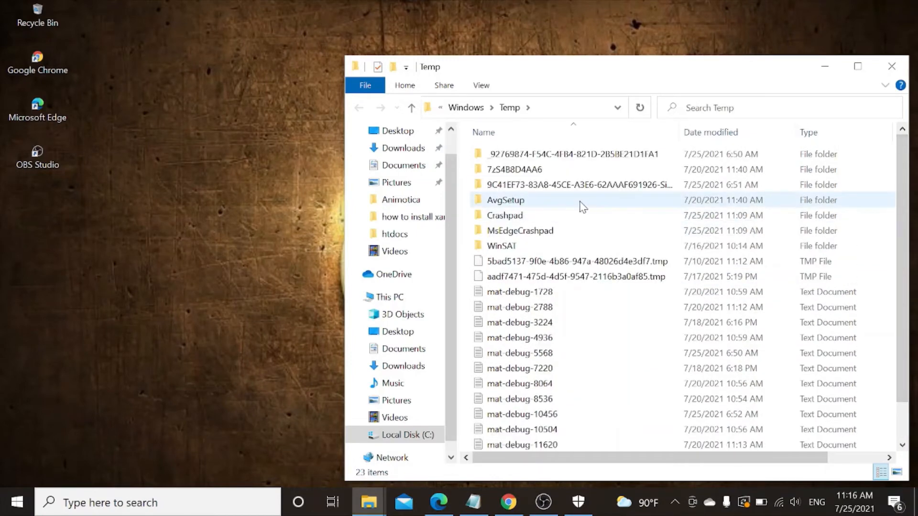
{"action": "left_click", "coordinate": [515, 200]}
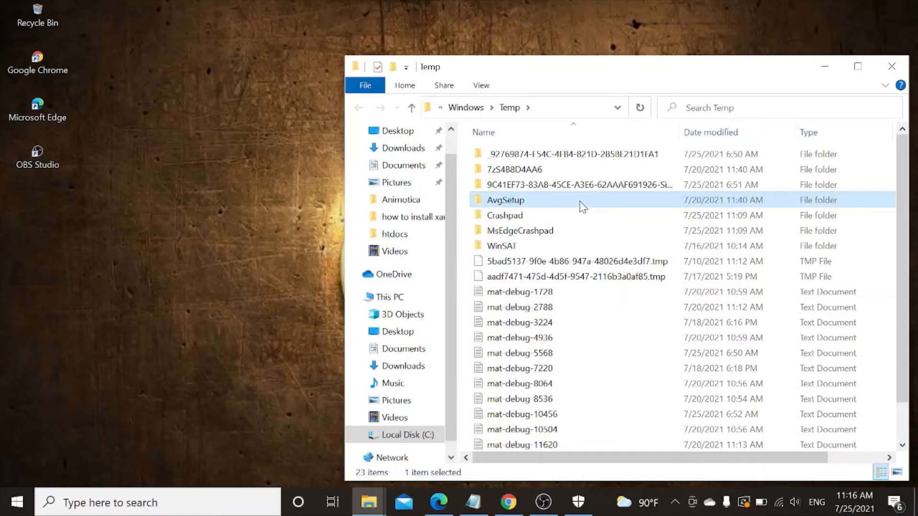
{"action": "key", "text": "ctrl+a"}
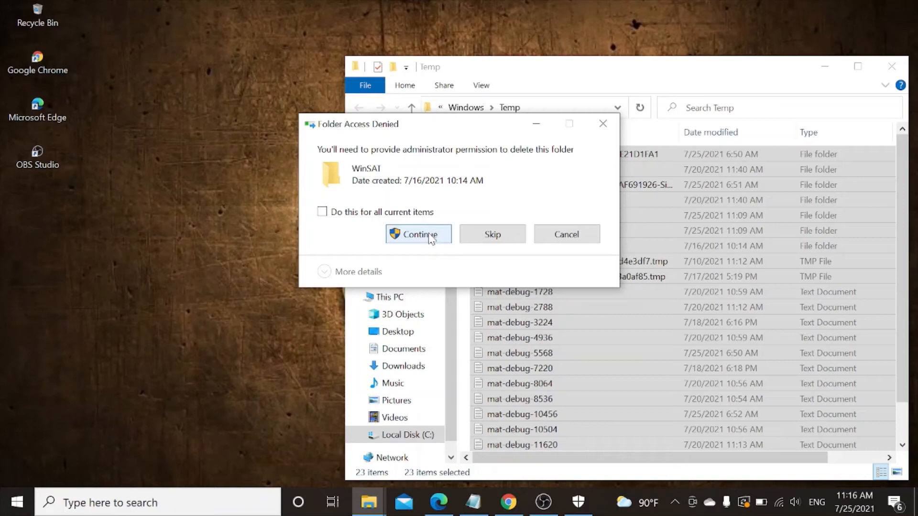
{"action": "left_click", "coordinate": [418, 234]}
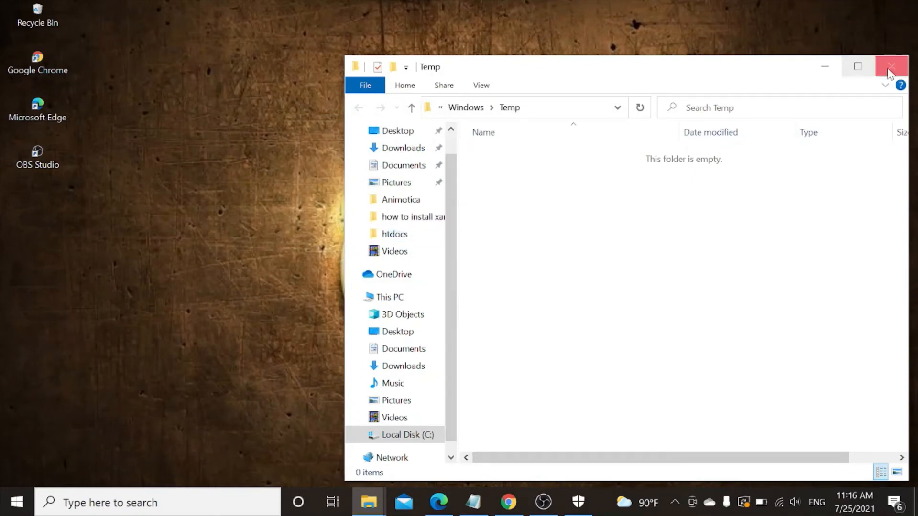
{"action": "mouse_move", "coordinate": [891, 66]}
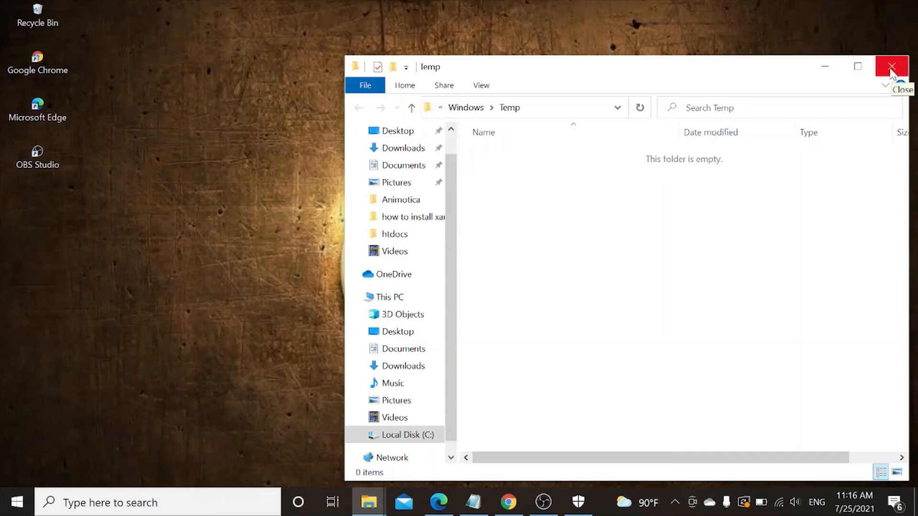
{"action": "left_click", "coordinate": [891, 67]}
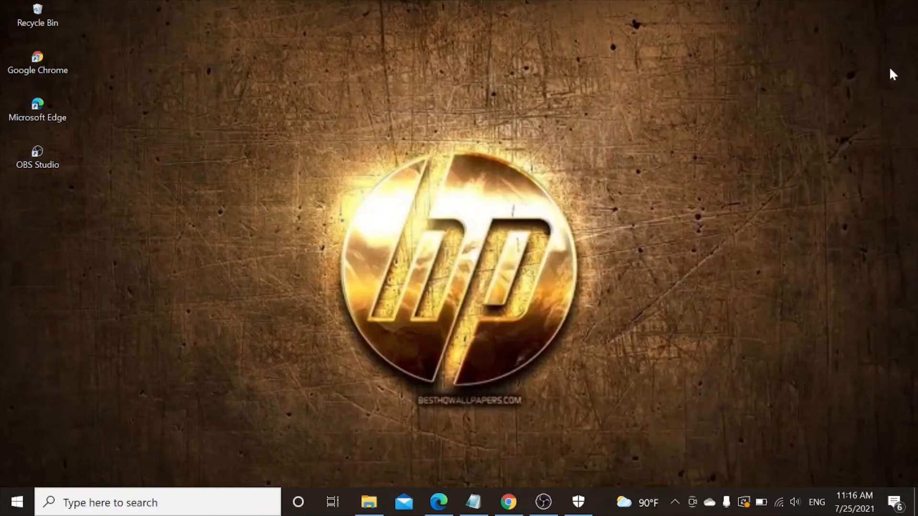
{"action": "mouse_move", "coordinate": [485, 115]}
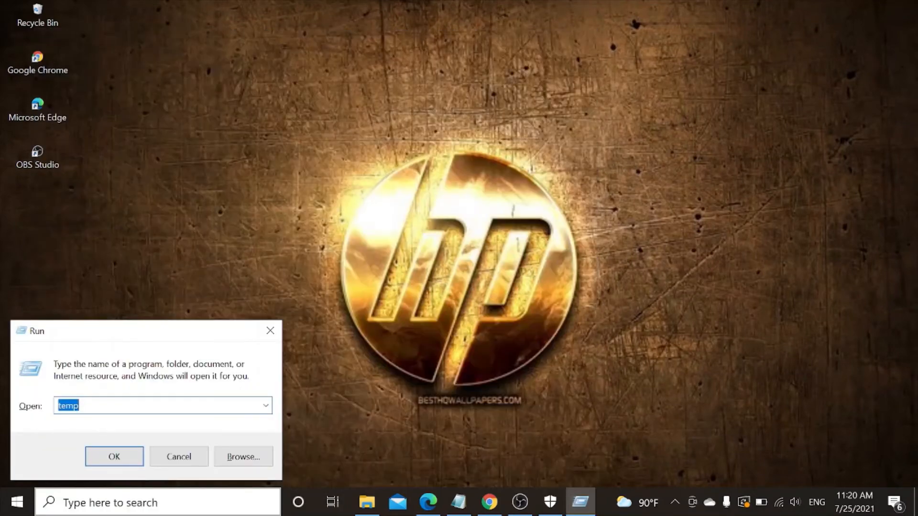
Replace the Run entry with %temp% and open the user's AppData Temp folder.
{"action": "left_click", "coordinate": [162, 405]}
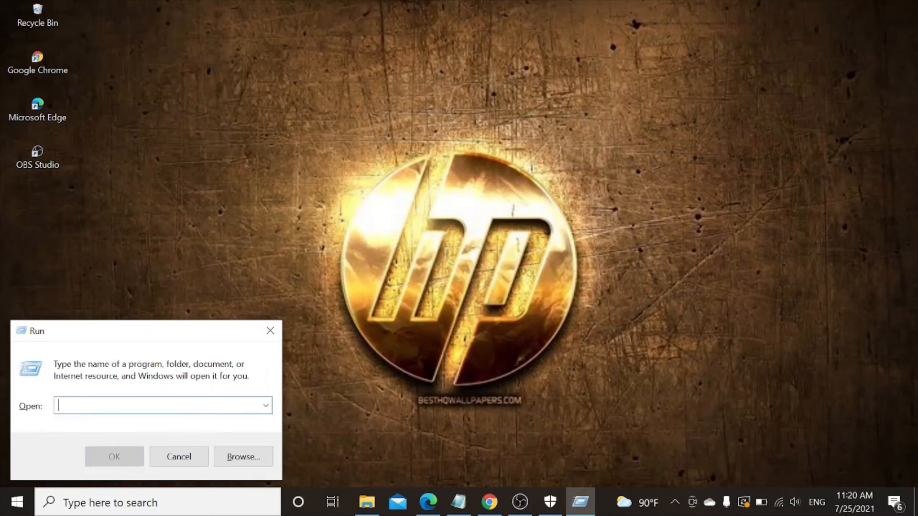
{"action": "type", "text": "%"}
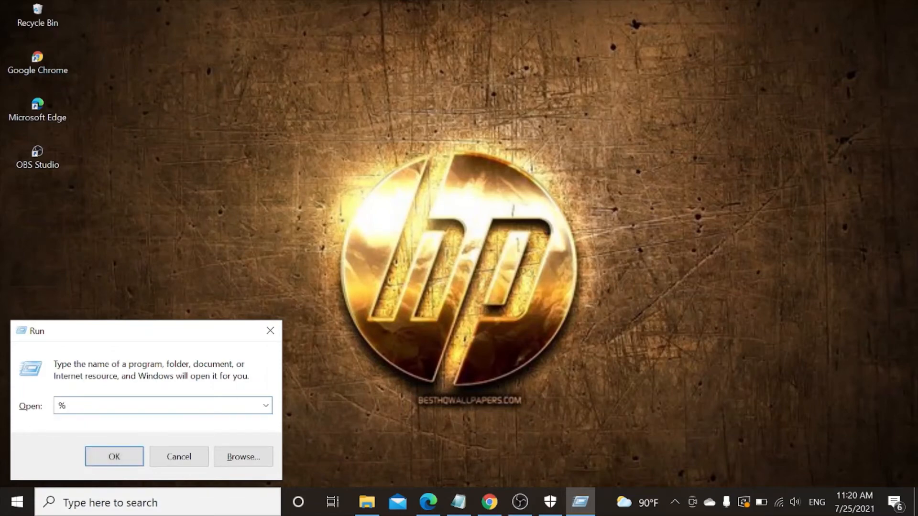
{"action": "type", "text": "tem"}
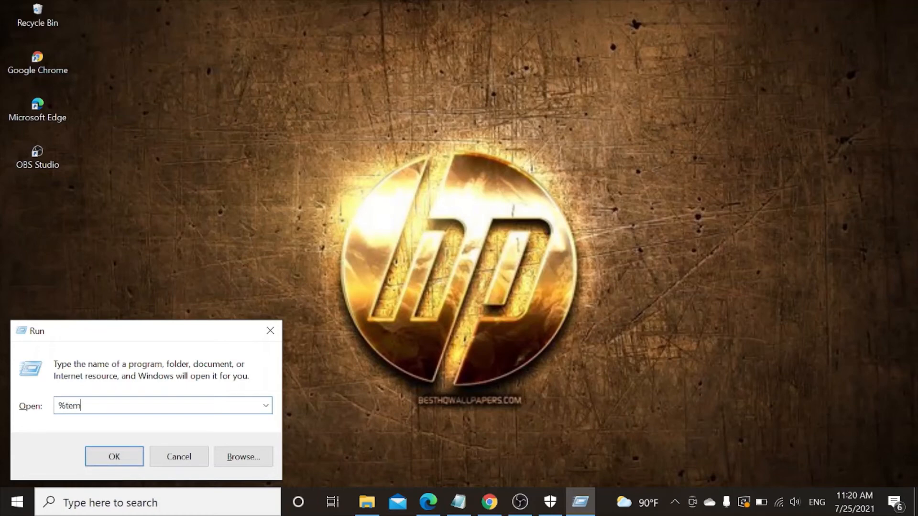
{"action": "type", "text": "p%"}
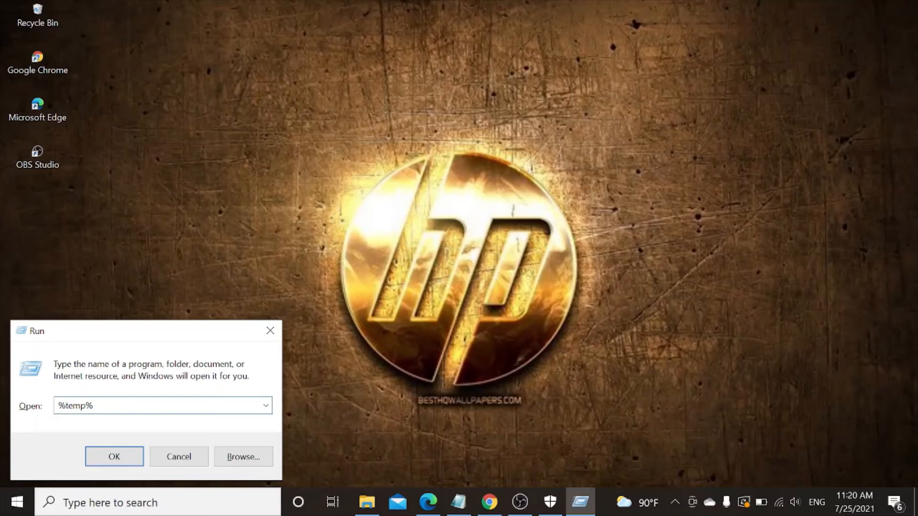
{"action": "left_click", "coordinate": [162, 405]}
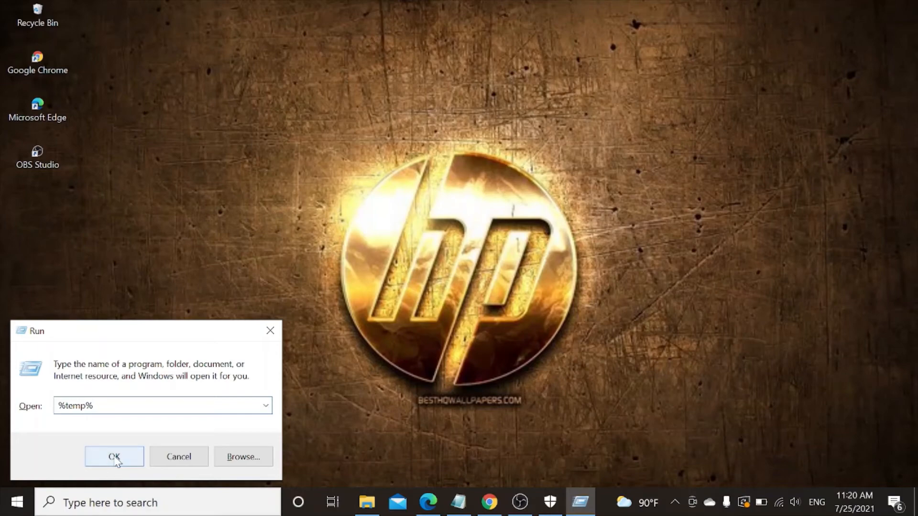
{"action": "left_click", "coordinate": [114, 457]}
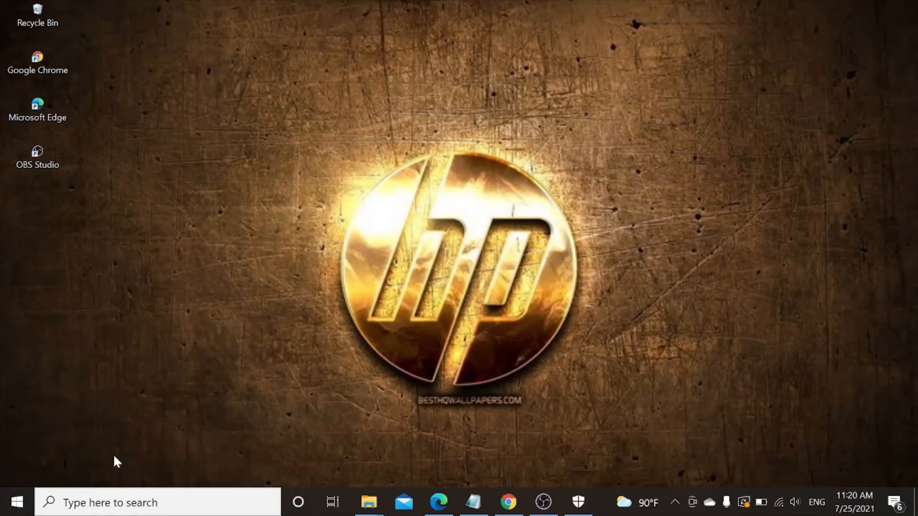
{"action": "left_click", "coordinate": [368, 502]}
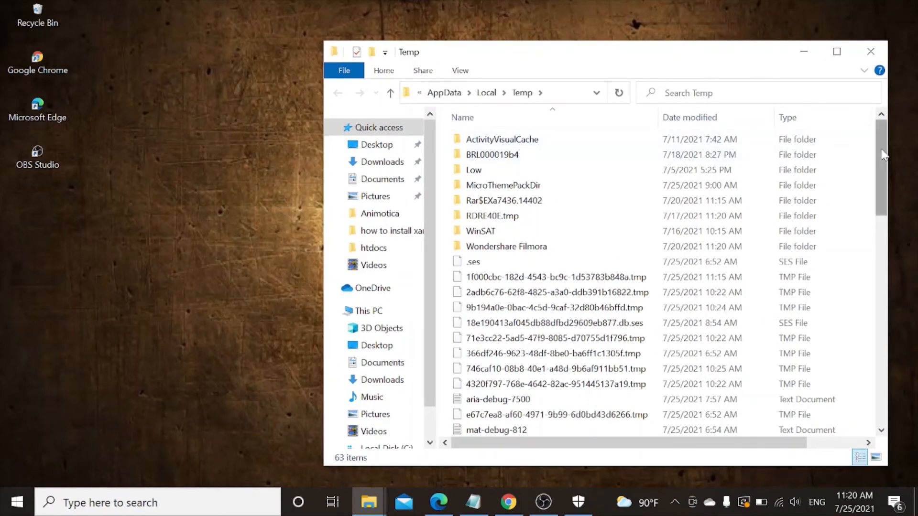
Select everything in the Temp folder and delete it, granting administrator permission.
{"action": "left_click", "coordinate": [501, 139]}
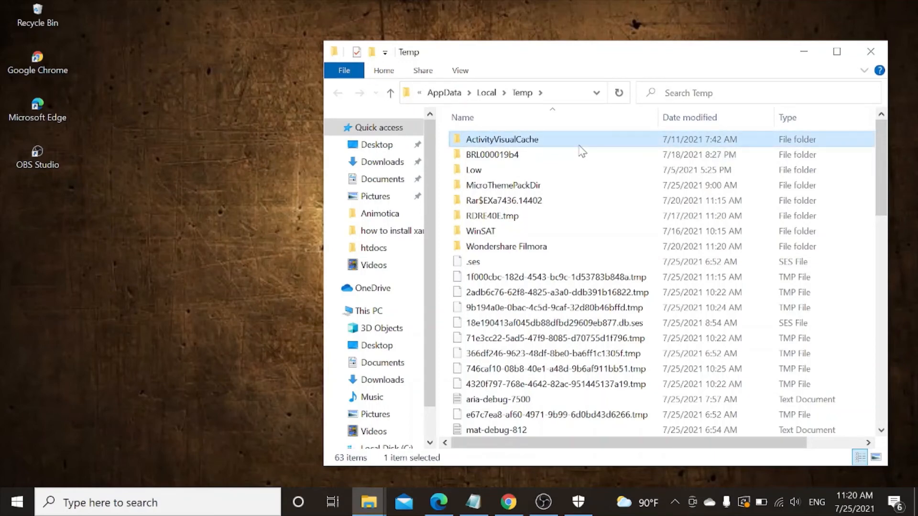
{"action": "key", "text": "ctrl+a"}
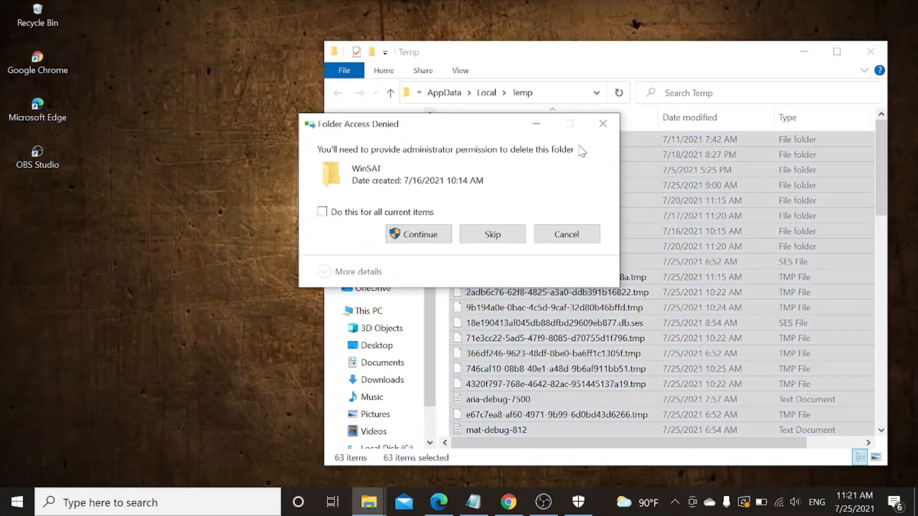
{"action": "mouse_move", "coordinate": [418, 235]}
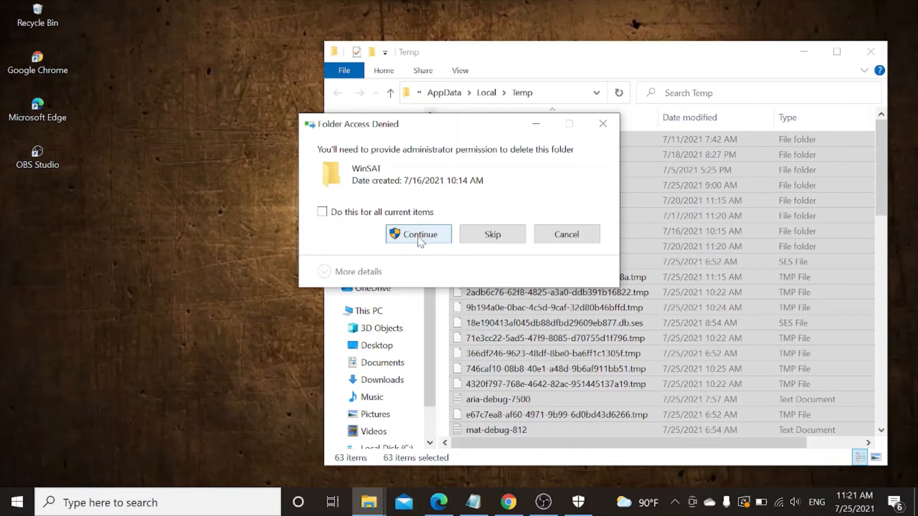
{"action": "left_click", "coordinate": [418, 235]}
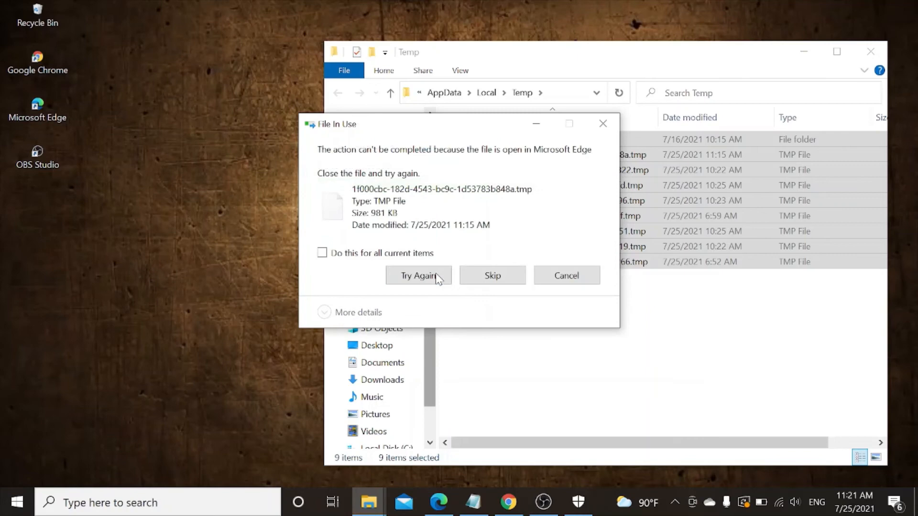
{"action": "mouse_move", "coordinate": [519, 258]}
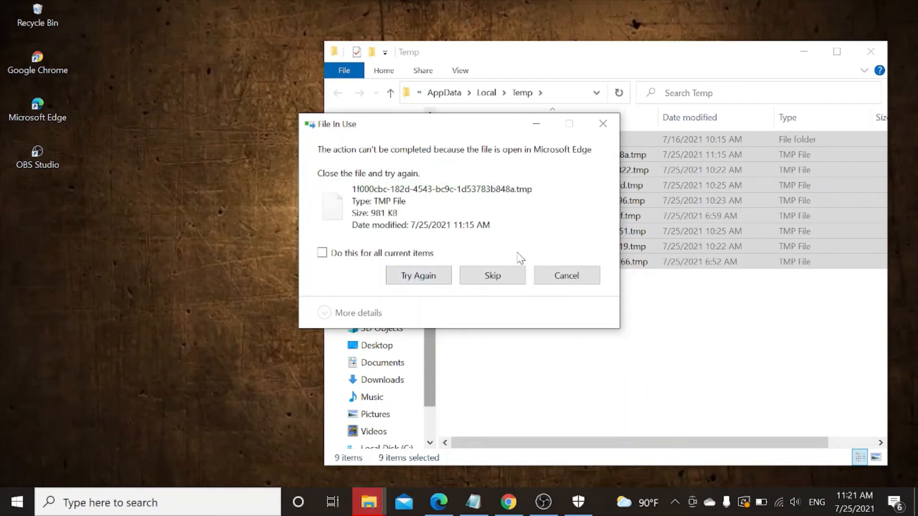
Skip the files still in use by Edge and Chrome, applying Skip to all current items.
{"action": "left_click", "coordinate": [493, 276]}
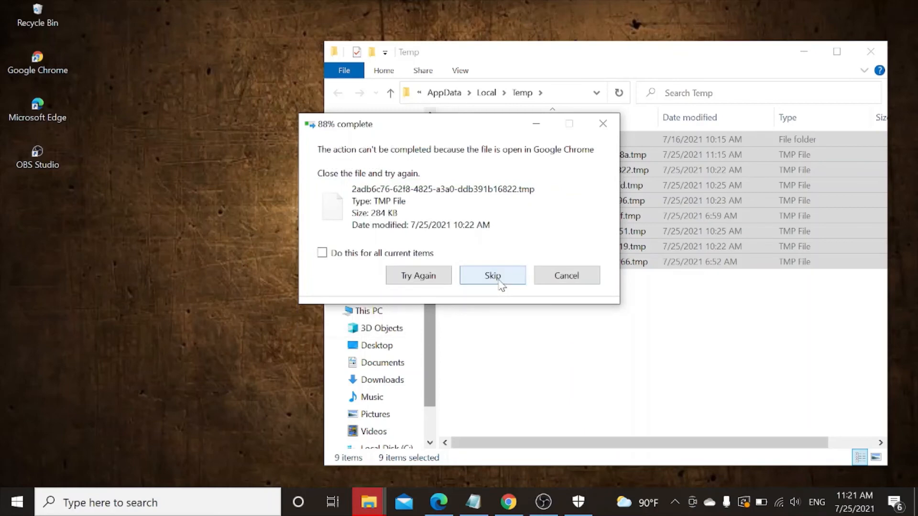
{"action": "left_click", "coordinate": [493, 275]}
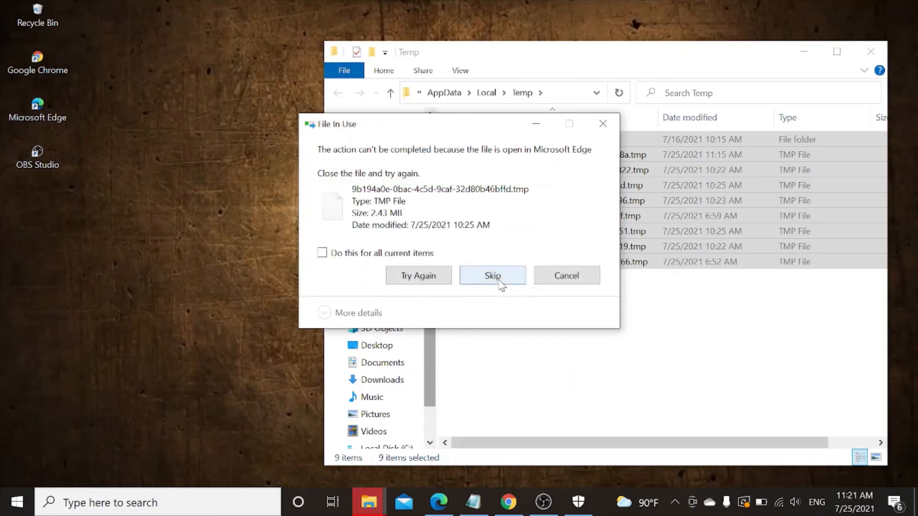
{"action": "left_click", "coordinate": [492, 275]}
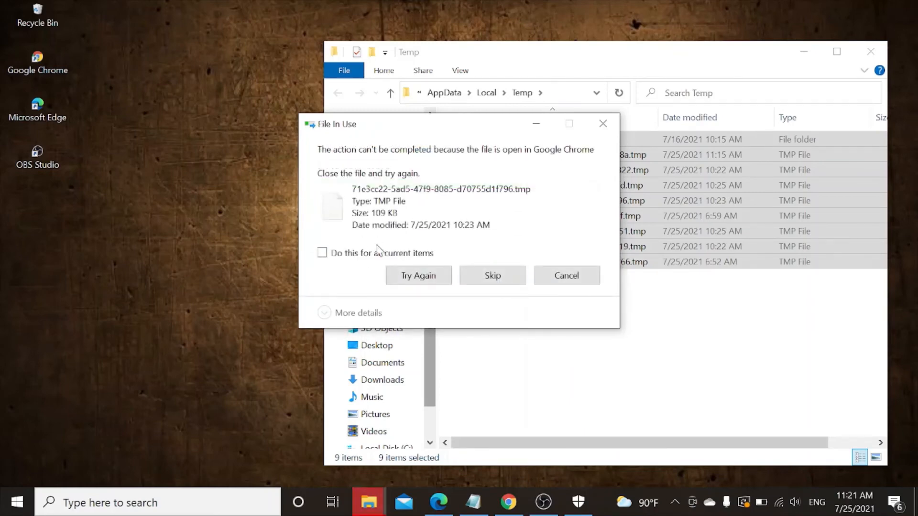
{"action": "left_click", "coordinate": [322, 253]}
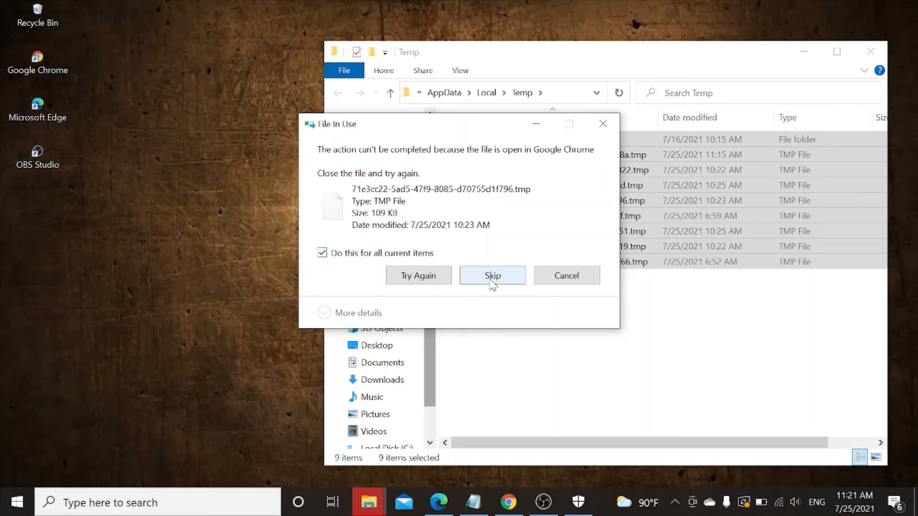
{"action": "left_click", "coordinate": [493, 276]}
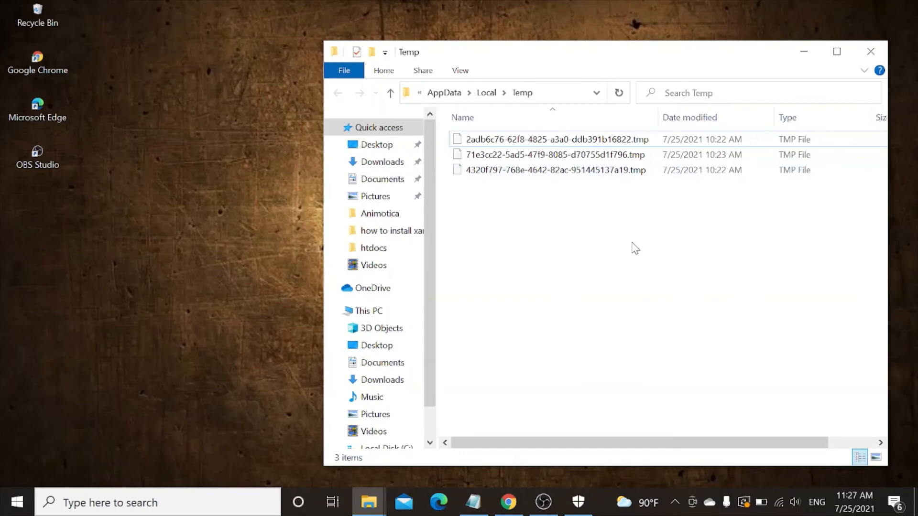
{"action": "left_click", "coordinate": [551, 140]}
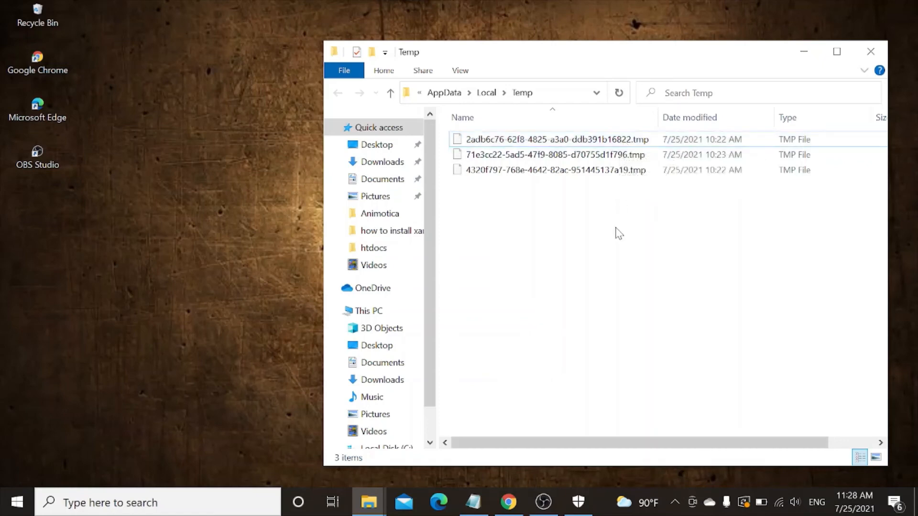
{"action": "mouse_move", "coordinate": [626, 184]}
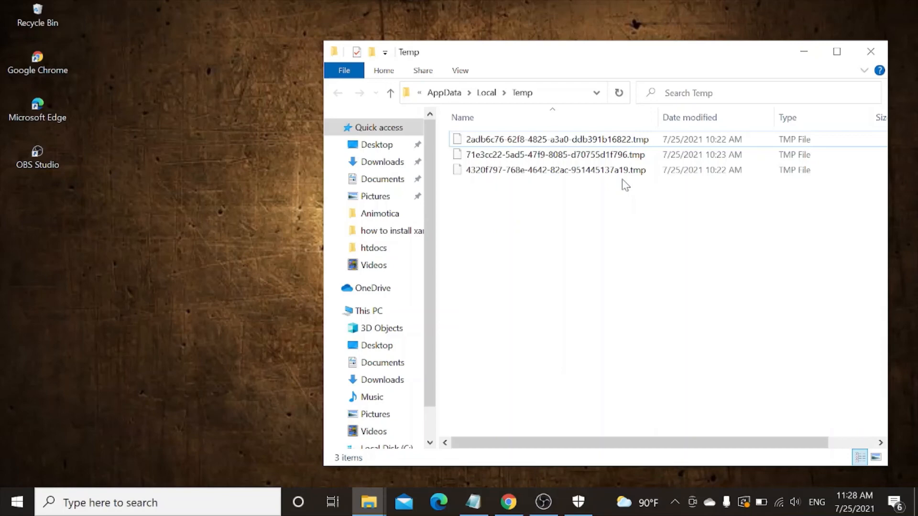
{"action": "left_click", "coordinate": [555, 139]}
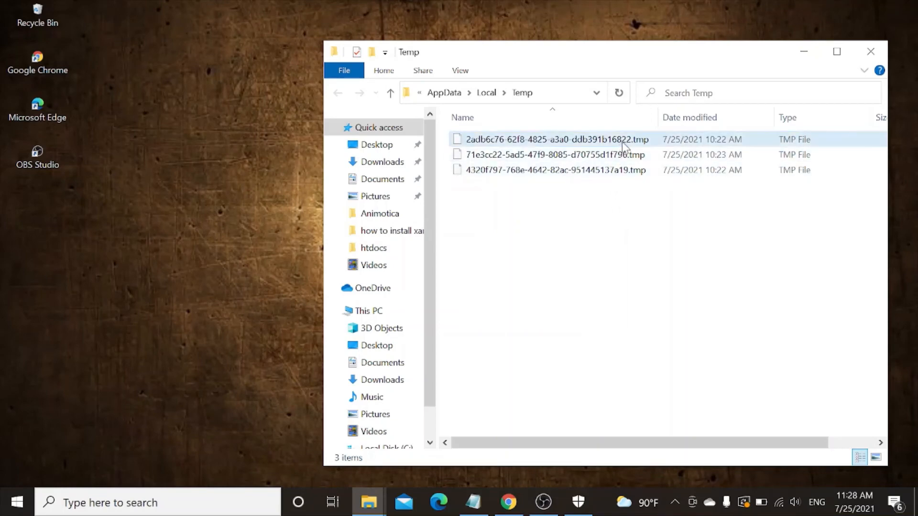
{"action": "key", "text": "ctrl+a"}
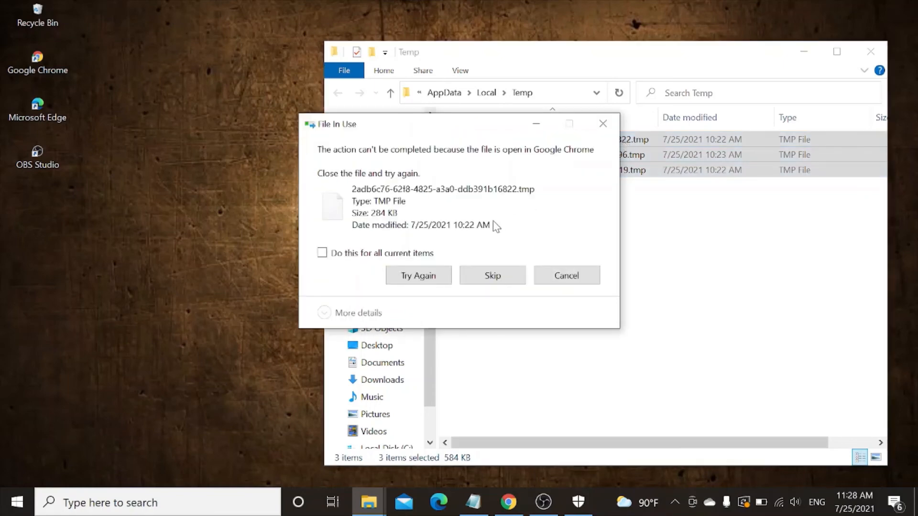
{"action": "left_click", "coordinate": [322, 253]}
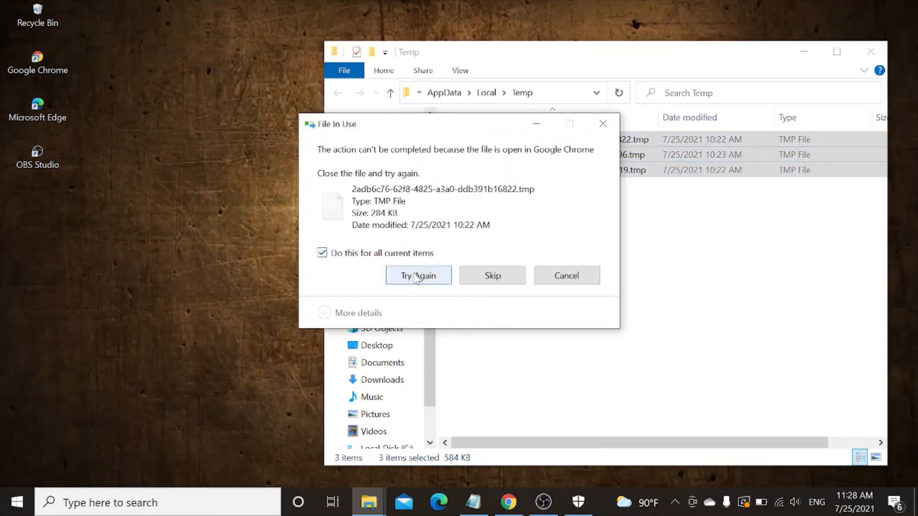
{"action": "left_click", "coordinate": [322, 253]}
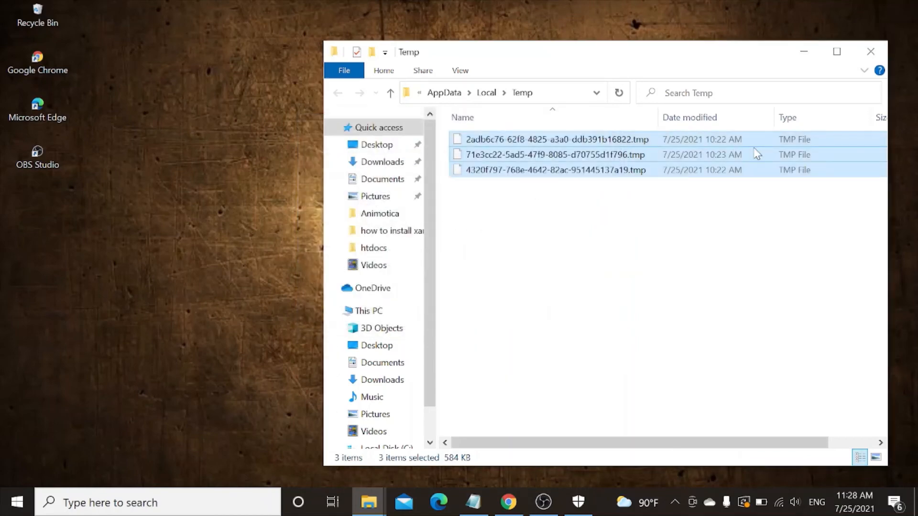
{"action": "mouse_move", "coordinate": [802, 192]}
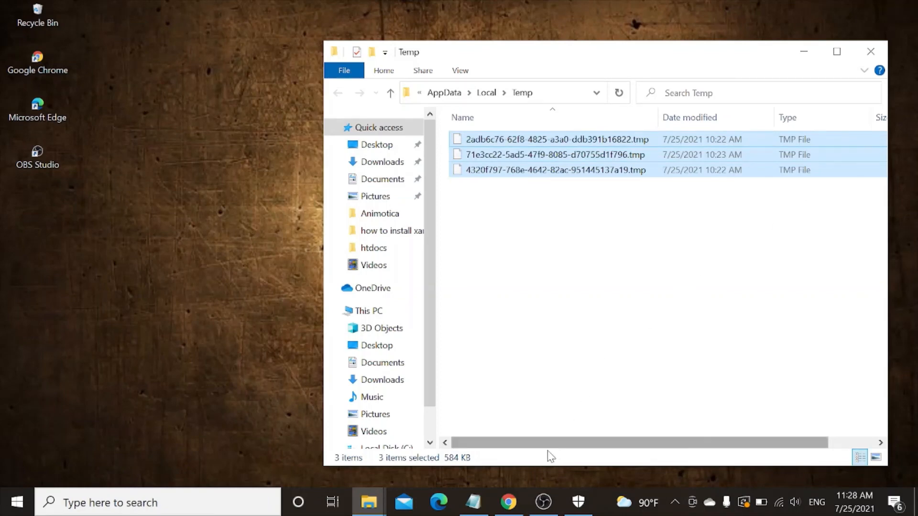
Close Chrome, delete the three remaining TMP files, and close the Temp window.
{"action": "left_click", "coordinate": [508, 503]}
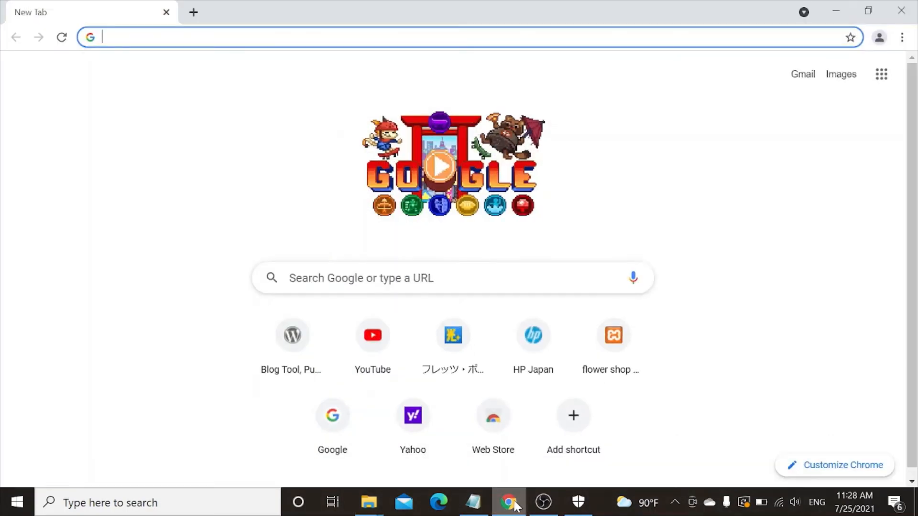
{"action": "left_click", "coordinate": [368, 502]}
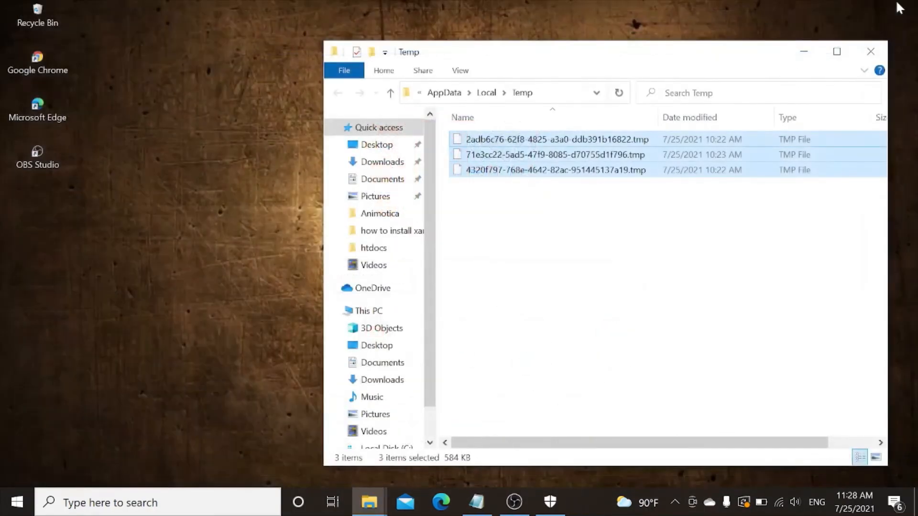
{"action": "key", "text": "Delete"}
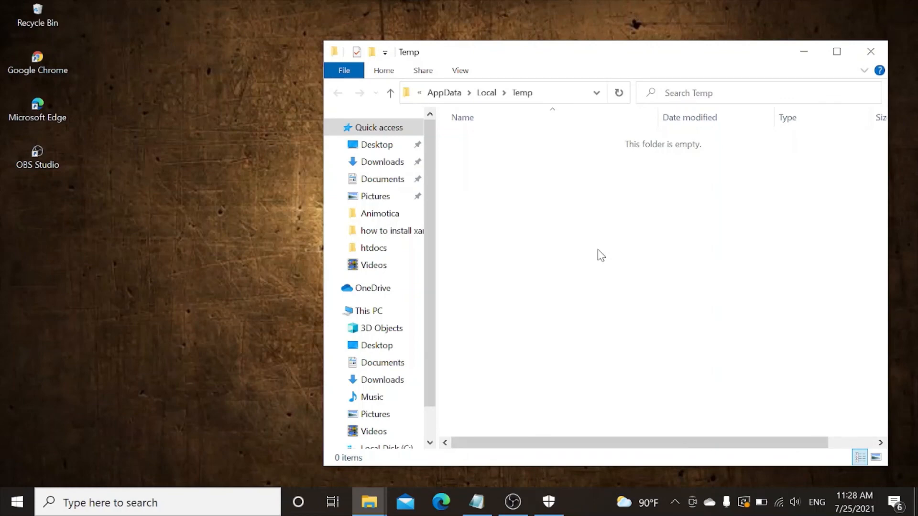
{"action": "mouse_move", "coordinate": [803, 51]}
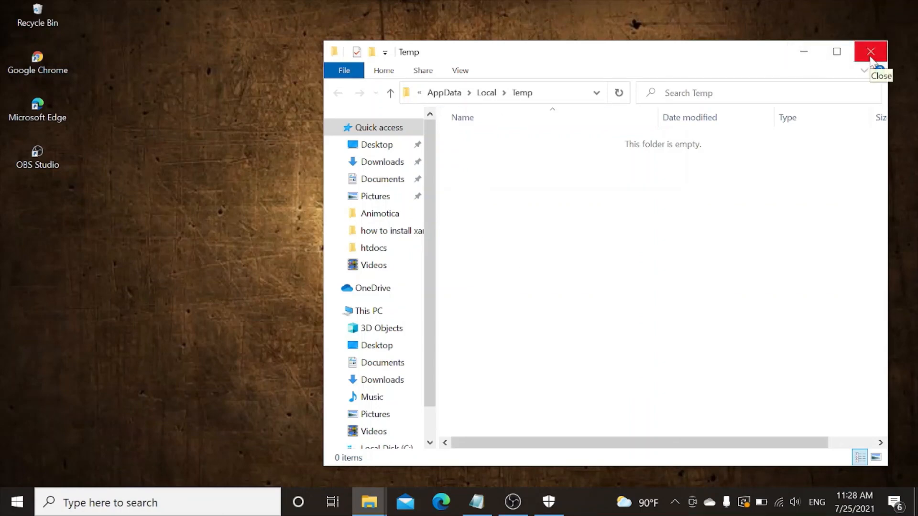
{"action": "left_click", "coordinate": [871, 52]}
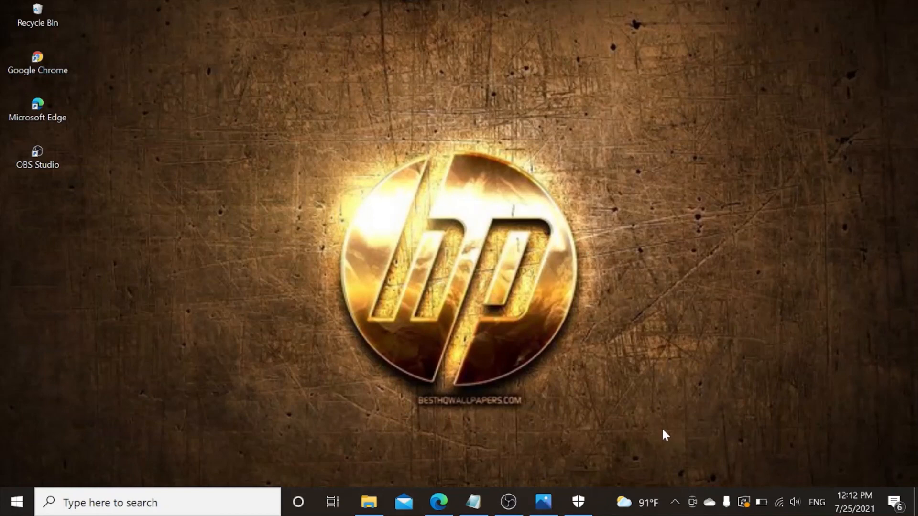
{"action": "mouse_move", "coordinate": [579, 502]}
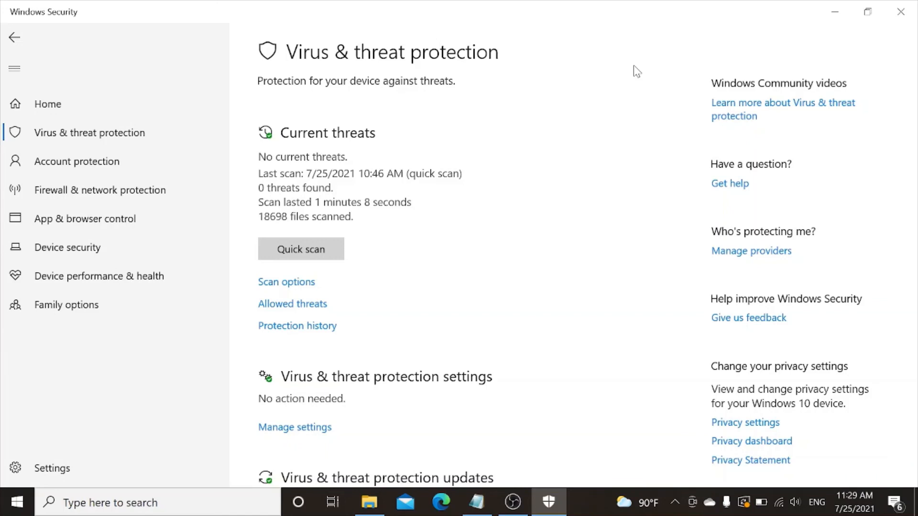
{"action": "mouse_move", "coordinate": [772, 43]}
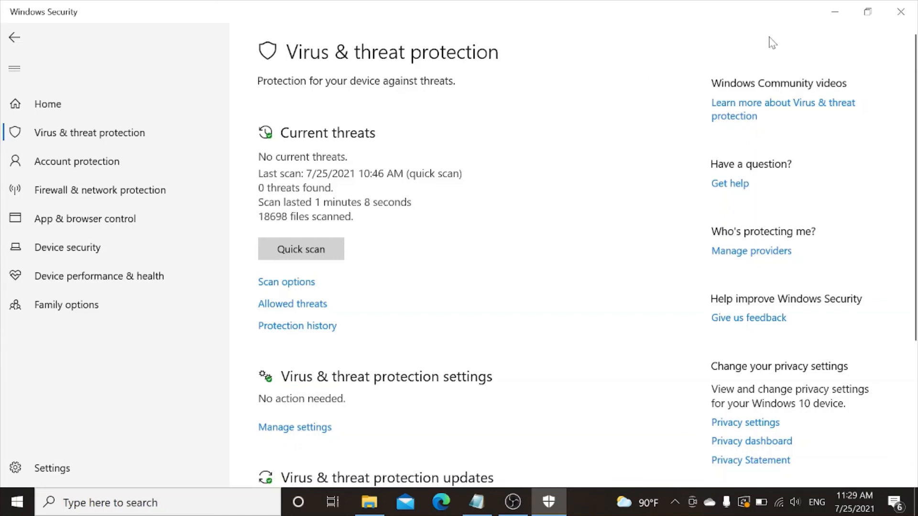